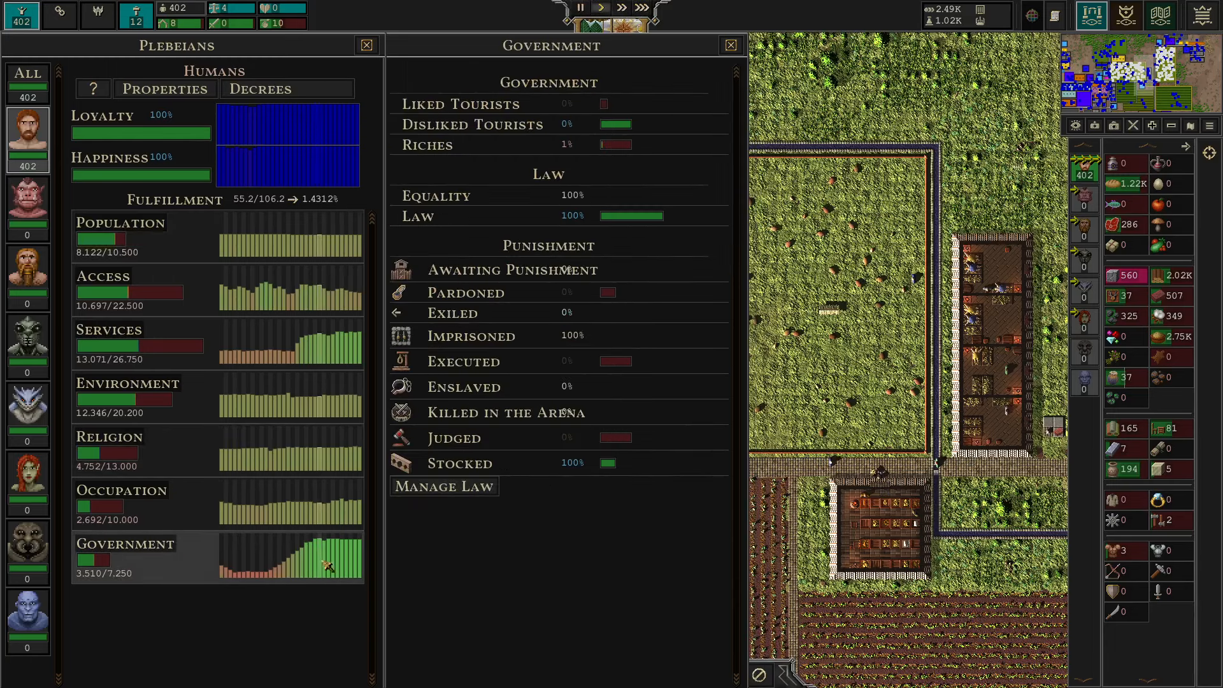
mouse_move(418, 217)
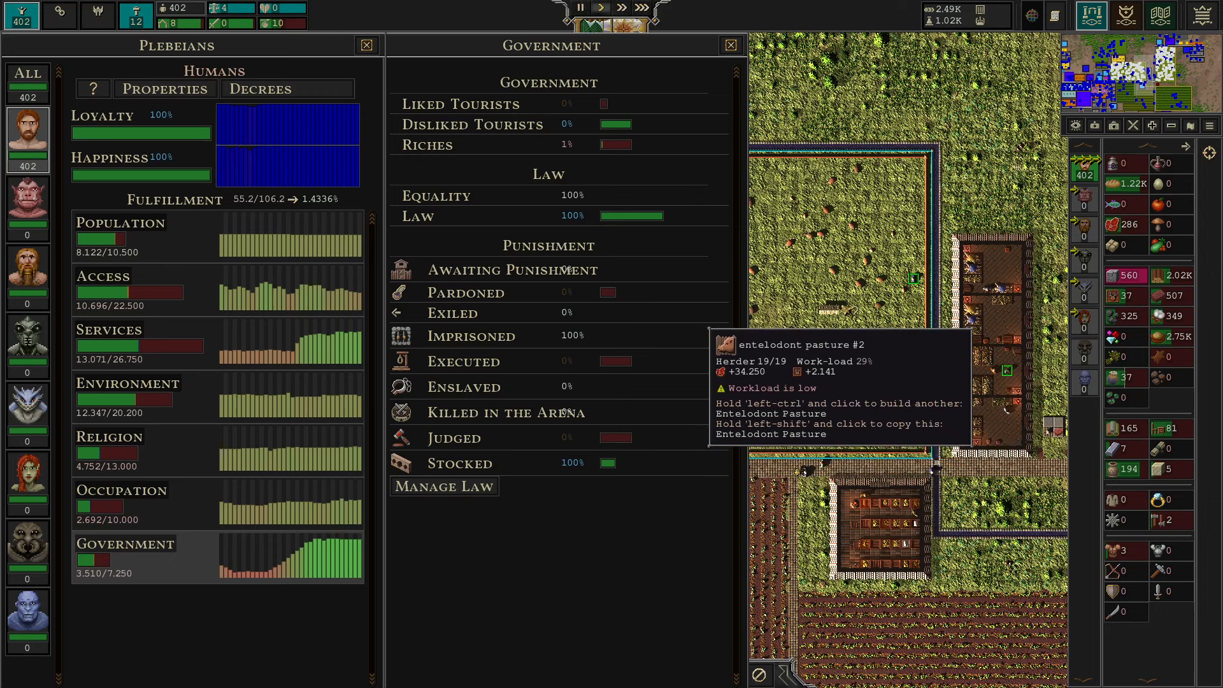
mouse_move(725, 320)
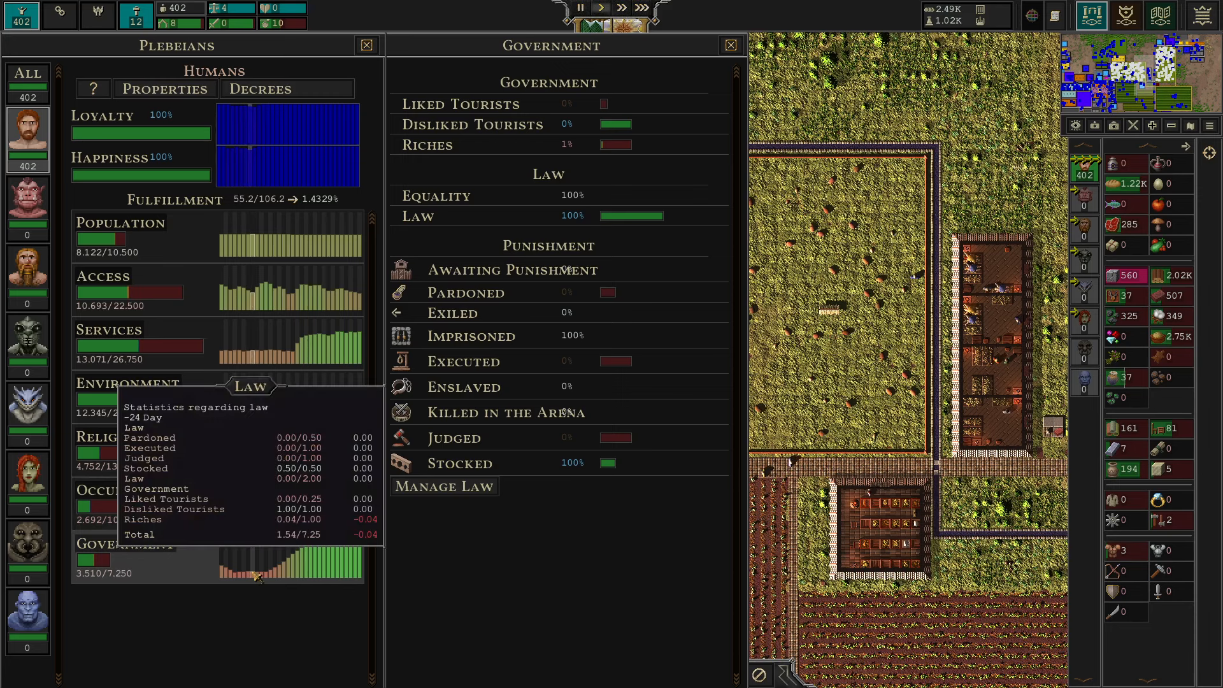
mouse_move(257, 503)
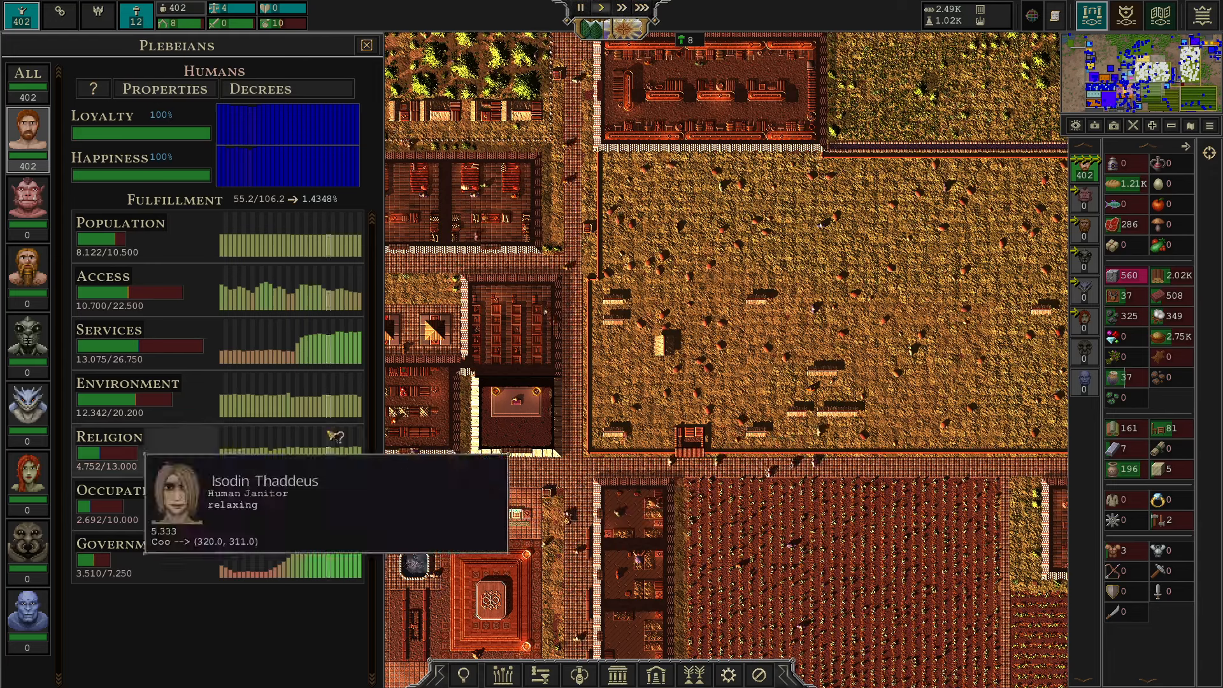
- Select the Cretonians portrait in the Plebeians panel to view their fulfillment overview
left_click(110, 328)
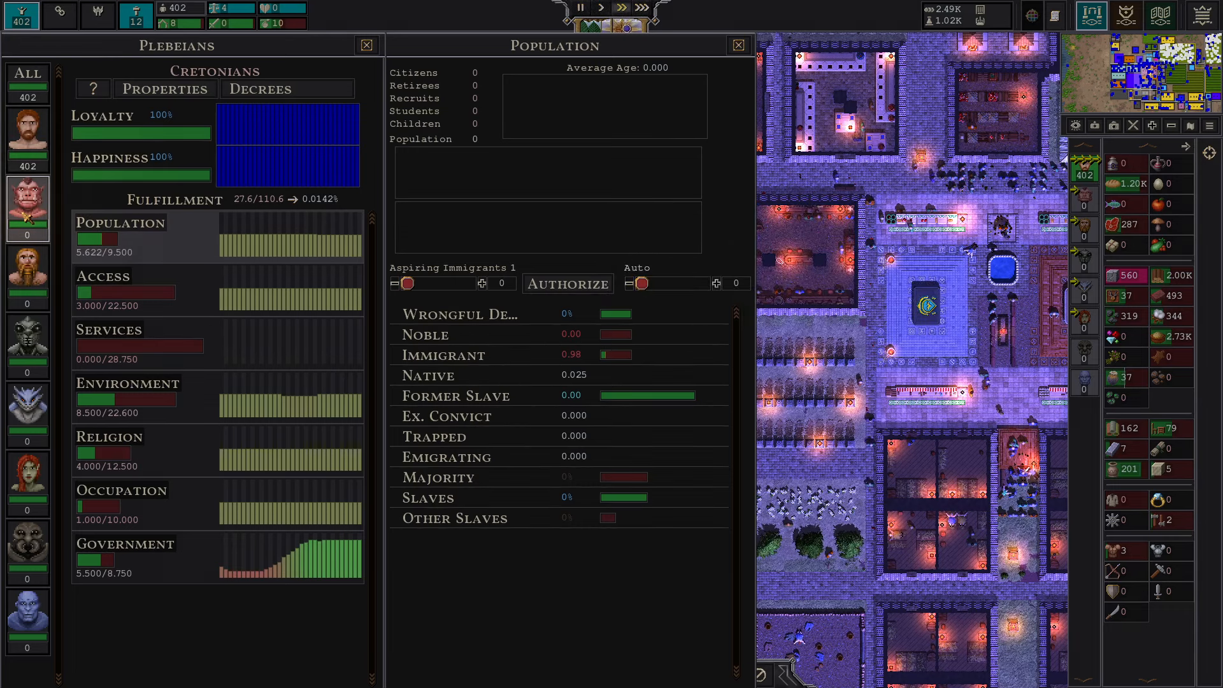
left_click(737, 46)
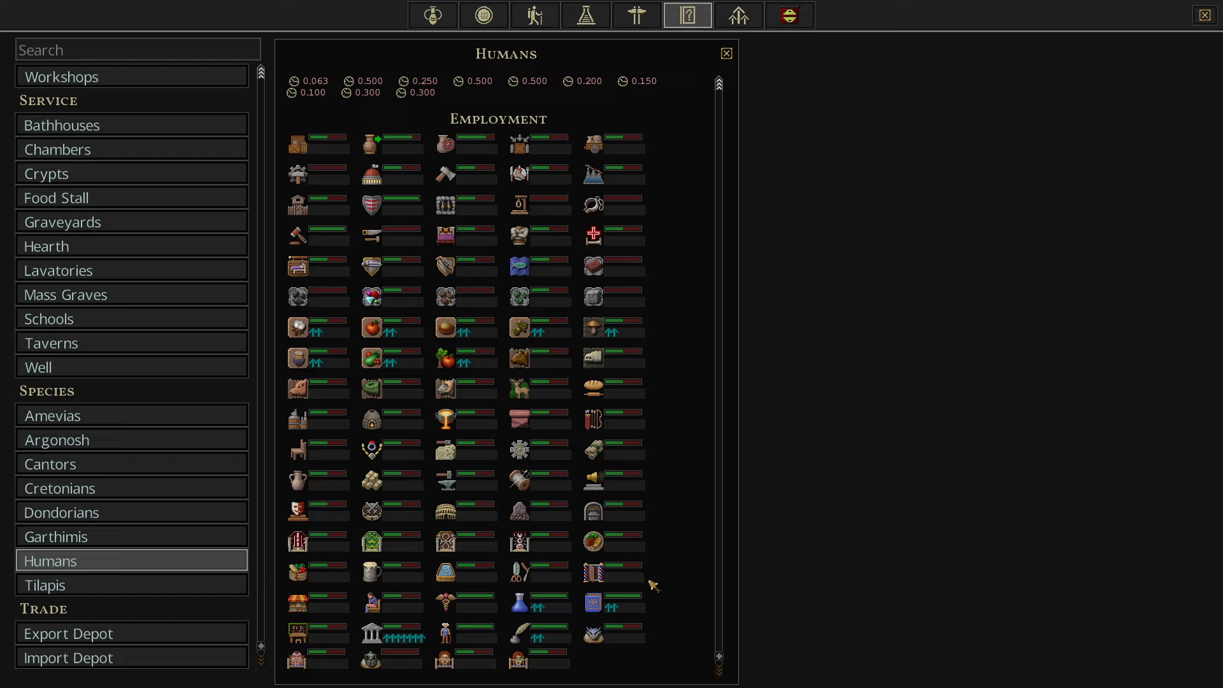
mouse_move(617, 603)
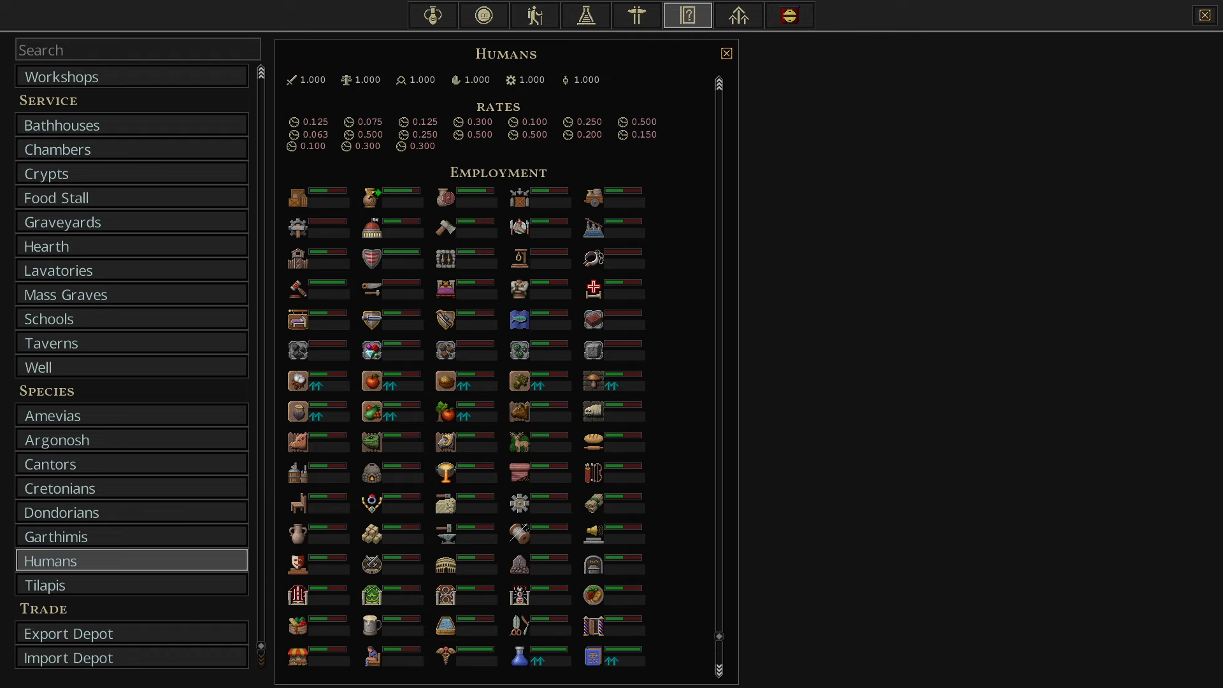
mouse_move(422, 204)
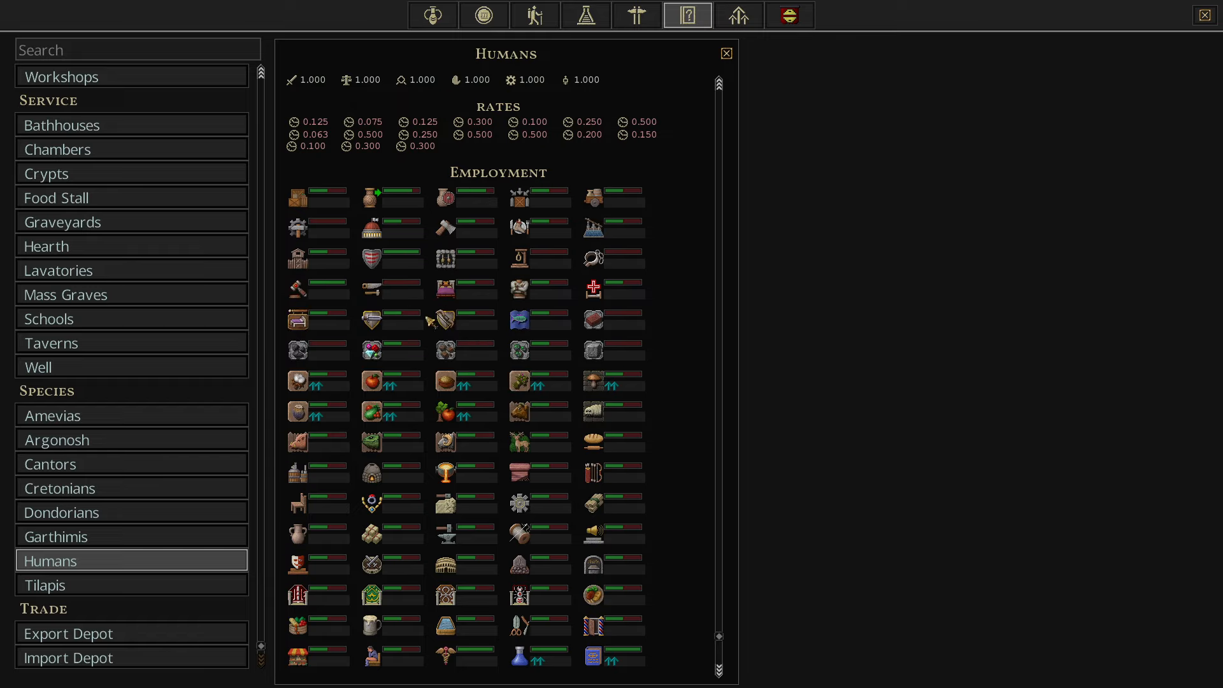
mouse_move(538, 531)
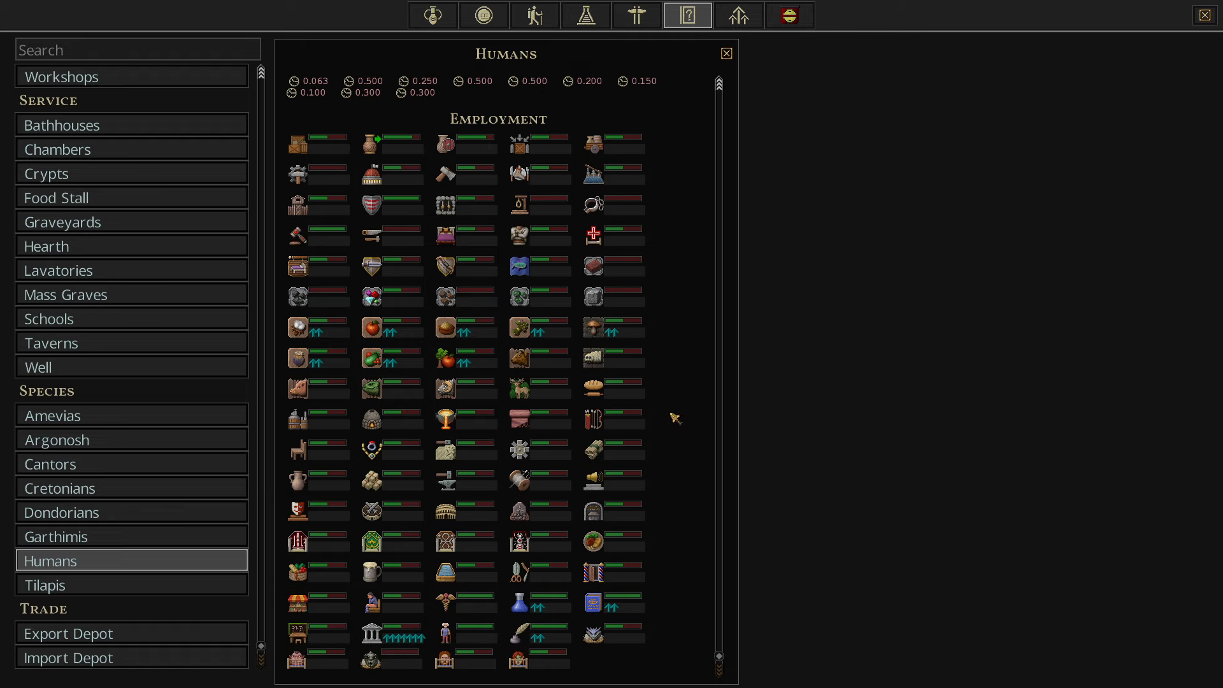
mouse_move(422, 349)
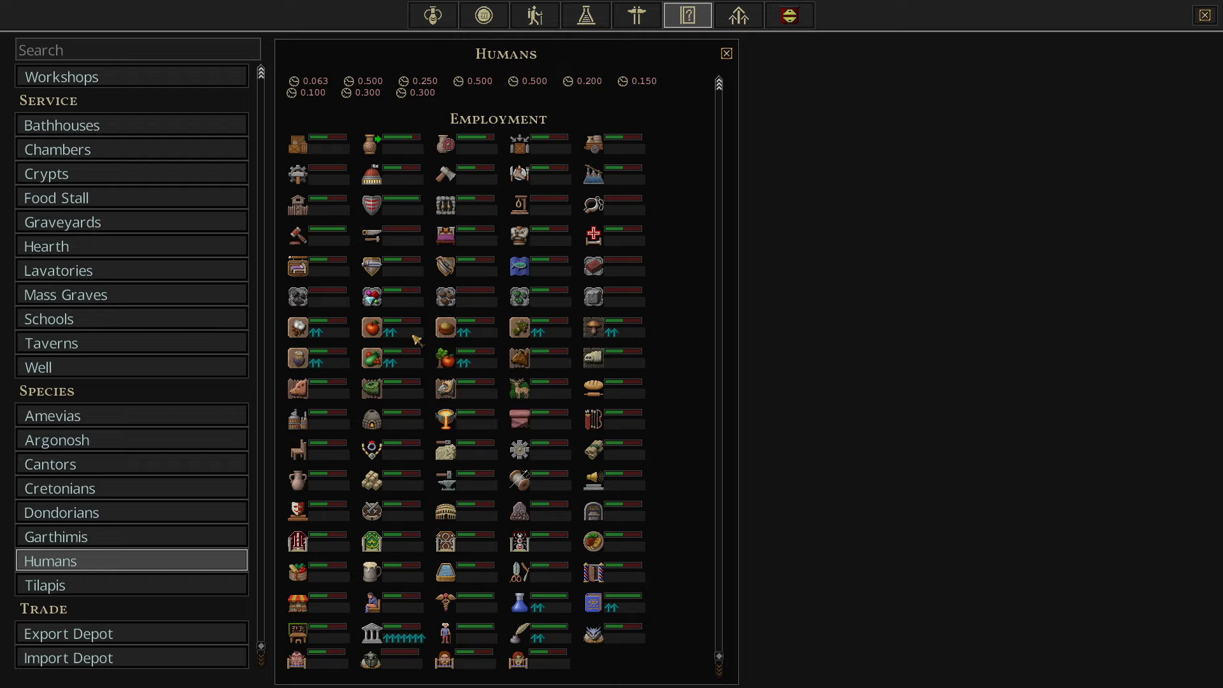
mouse_move(849, 365)
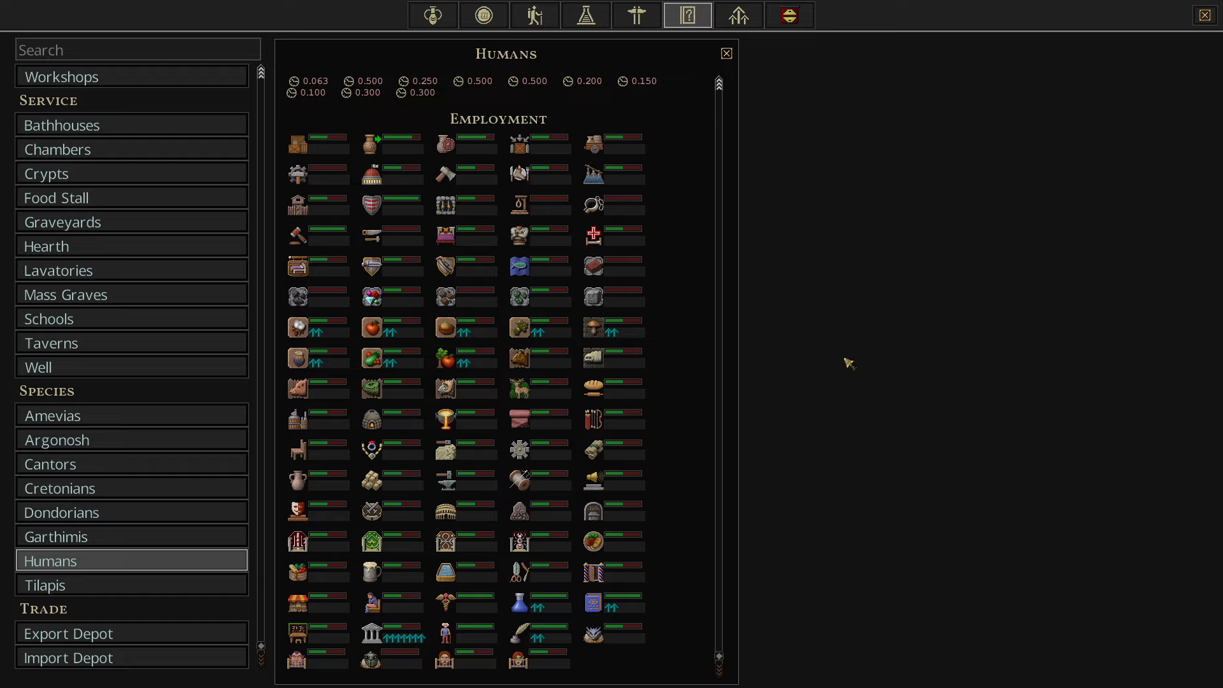
mouse_move(957, 450)
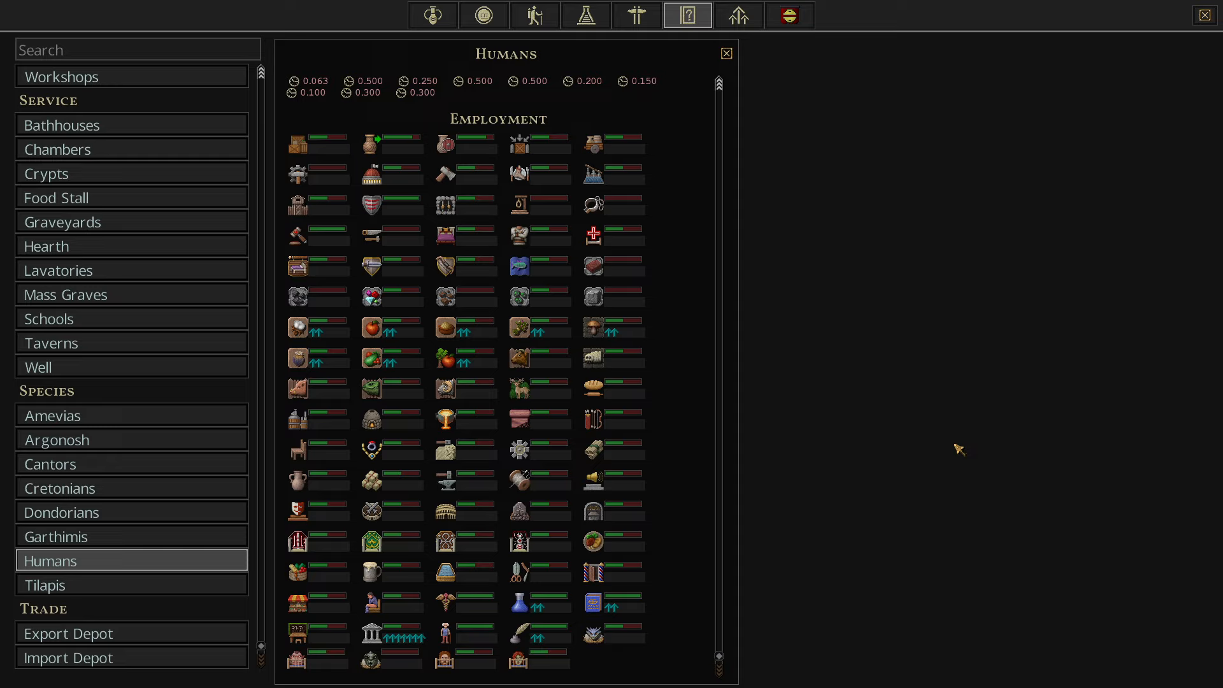
mouse_move(715, 16)
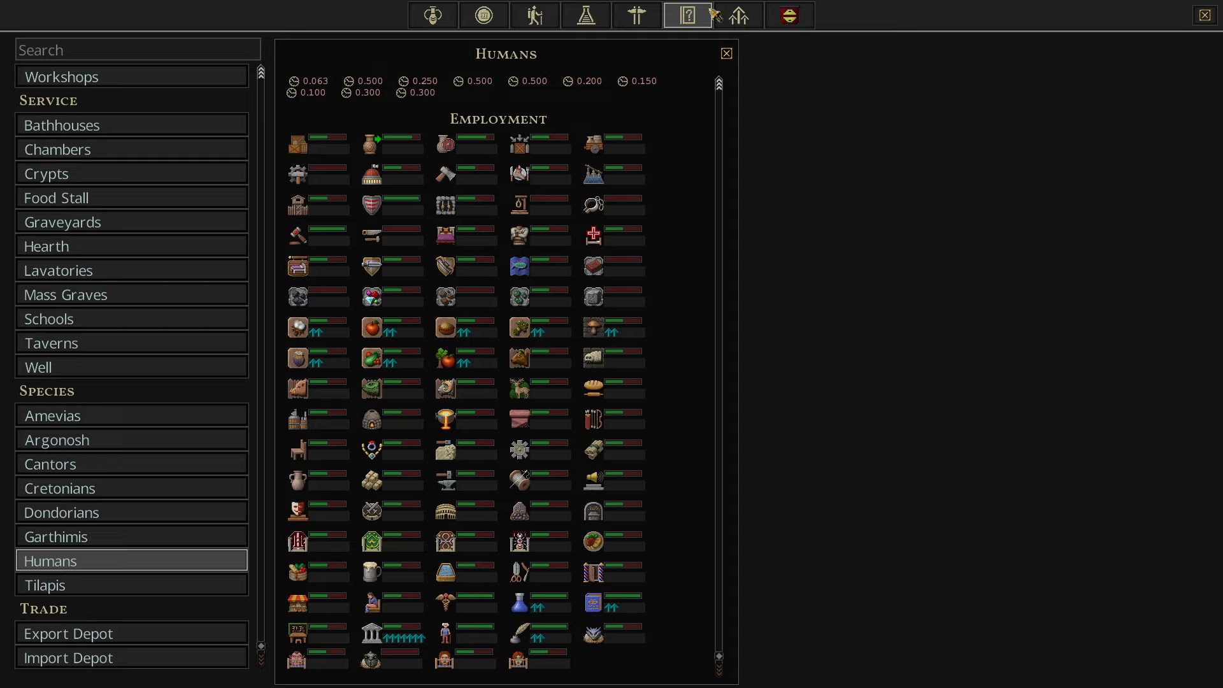
mouse_move(387, 342)
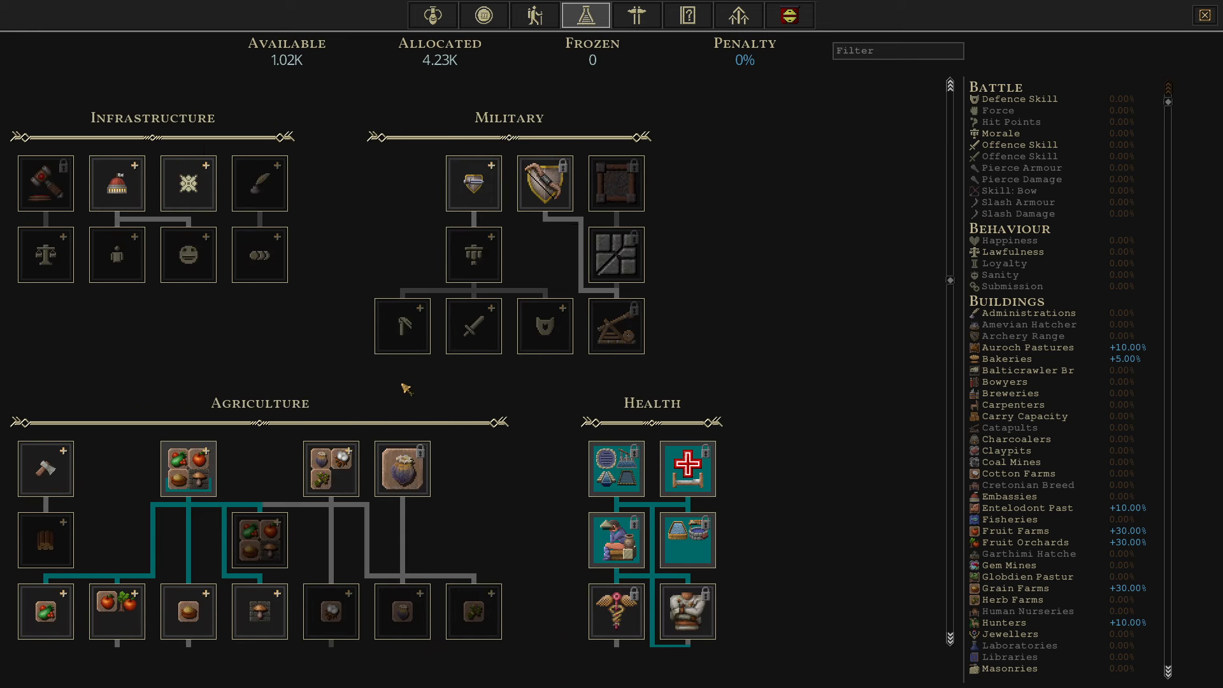
- Scroll the tech tree down to the Agriculture branch and review Grain Farm Bonus
scroll("down", 3)
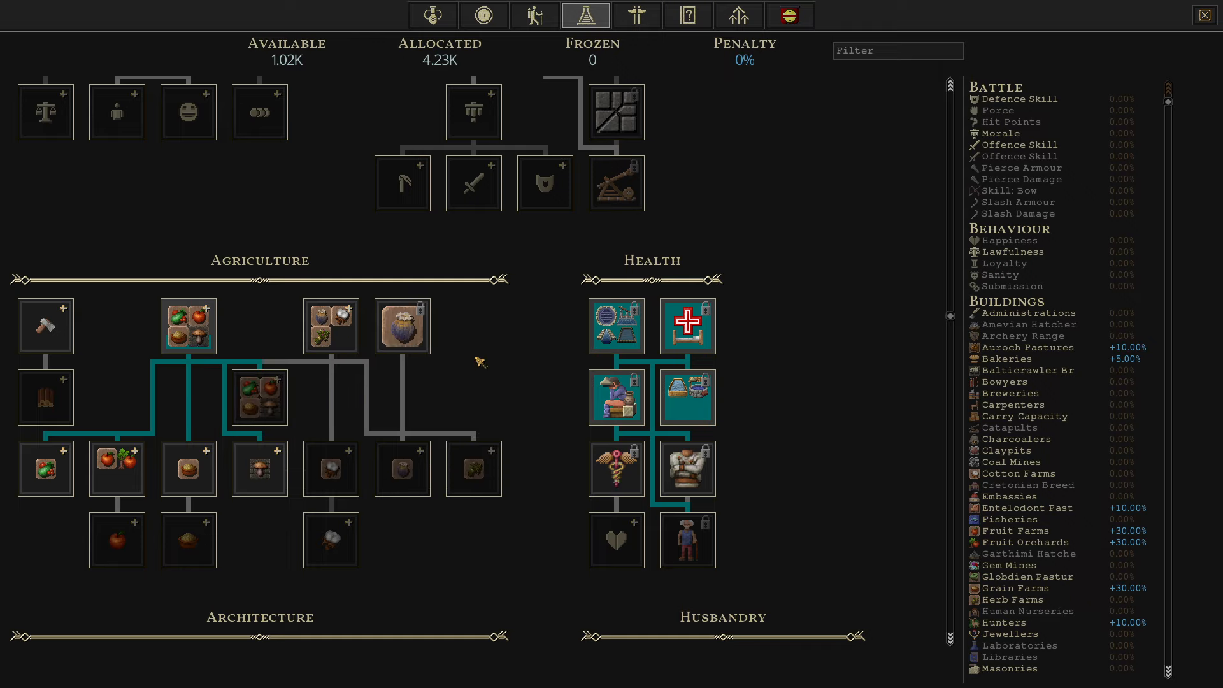
mouse_move(482, 393)
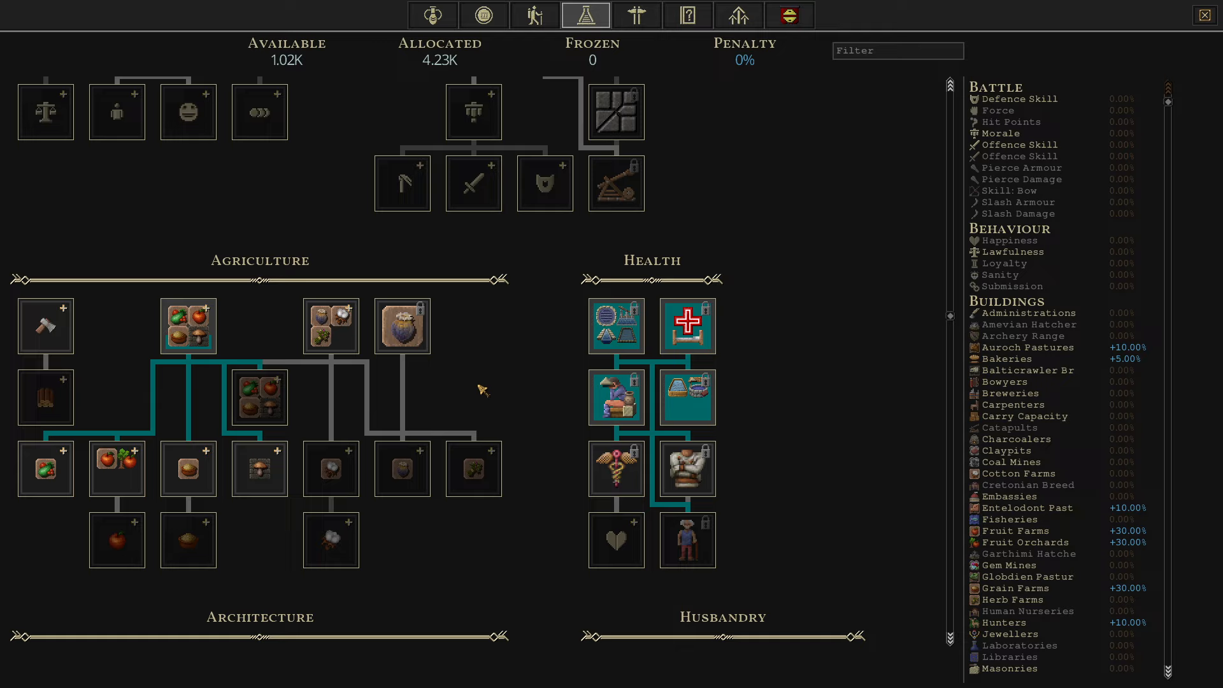
mouse_move(579, 427)
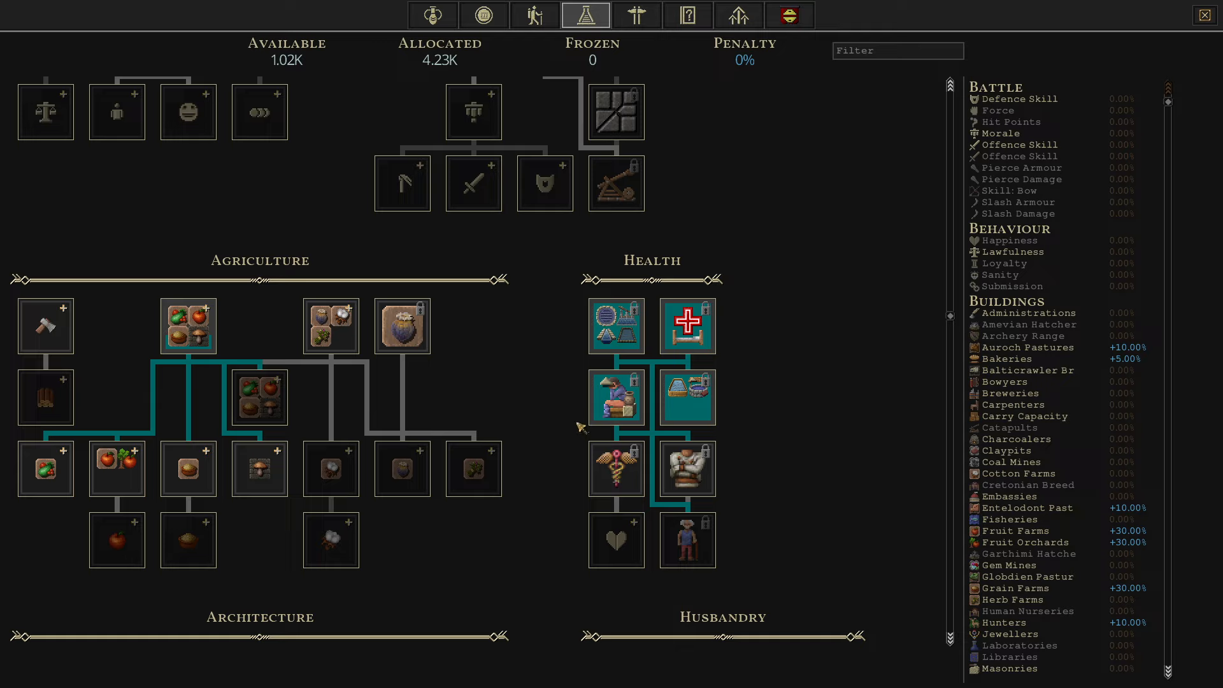
mouse_move(492, 413)
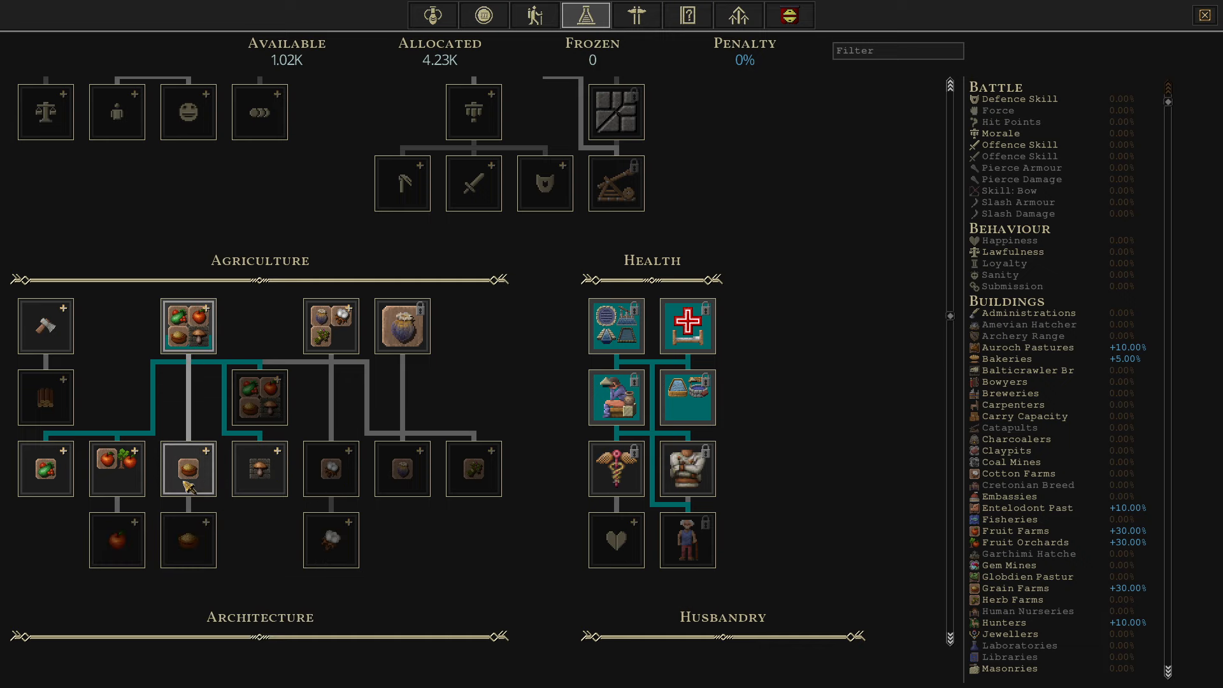
mouse_move(187, 468)
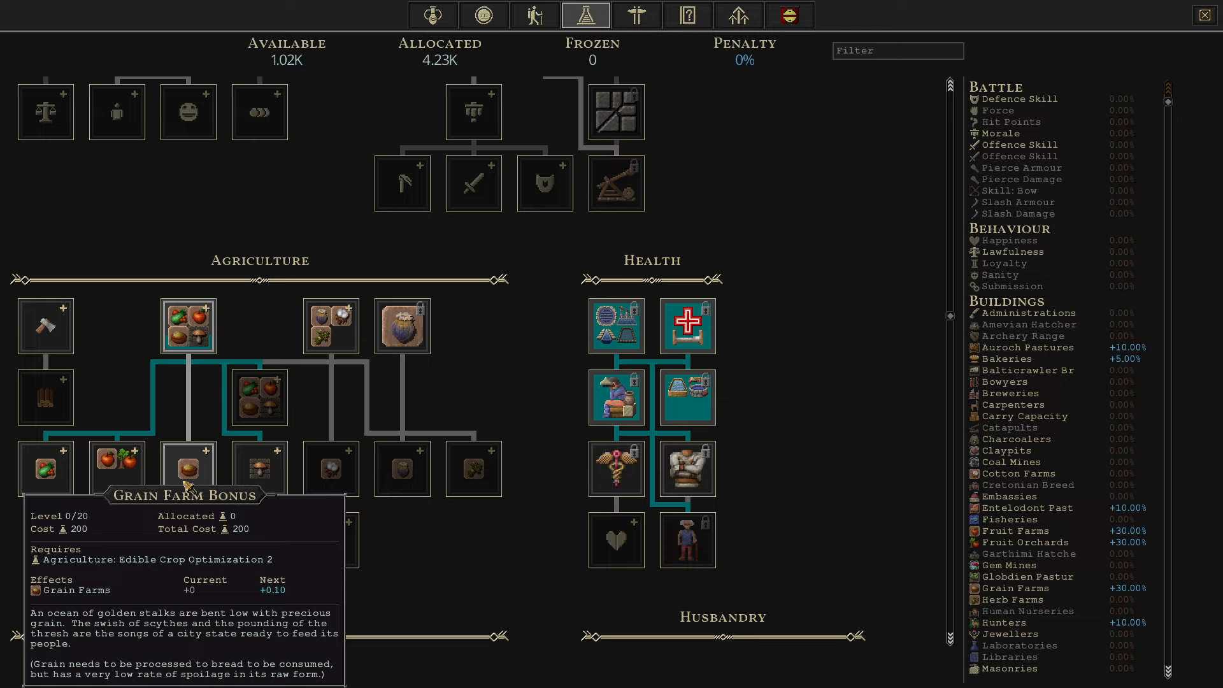
mouse_move(116, 466)
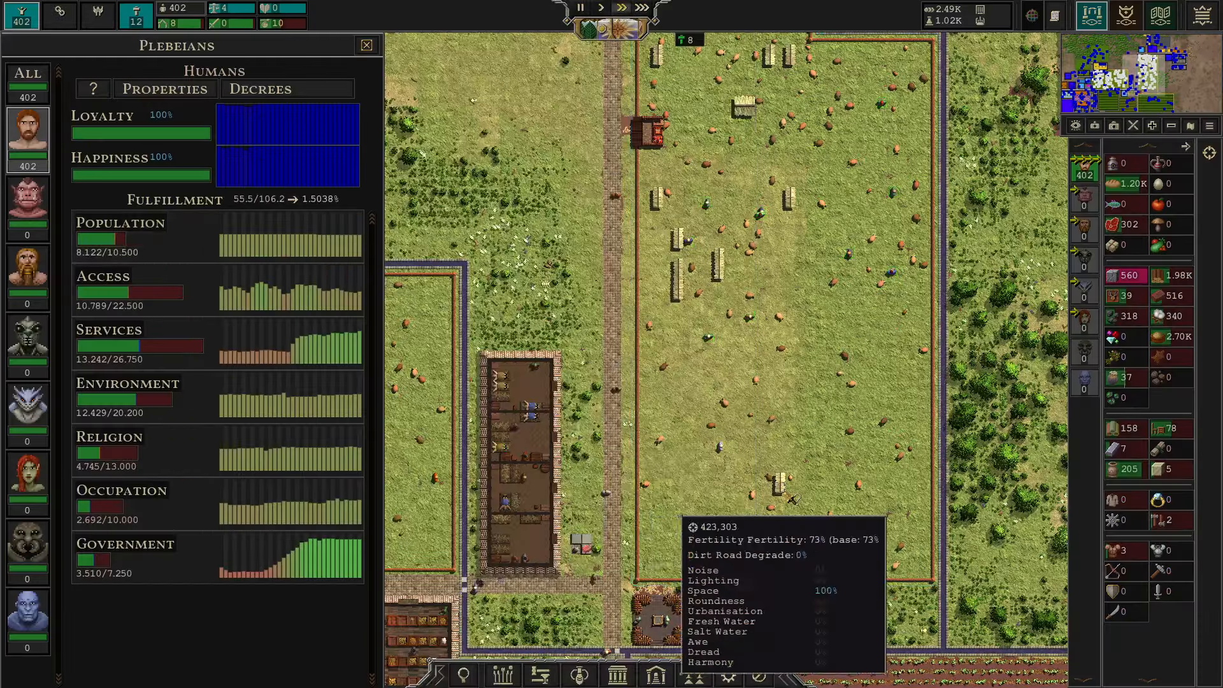
- Switch the build menu from Agriculture to Infrastructure to reveal the Procreation nursery options
left_click(503, 676)
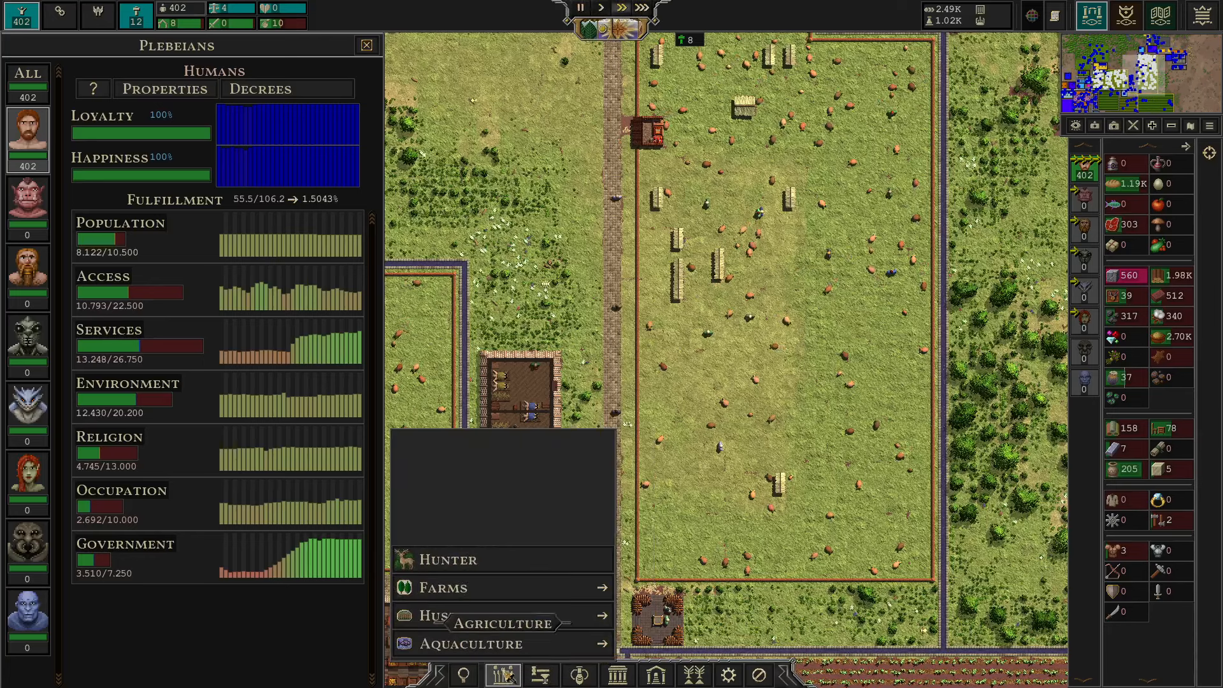
left_click(578, 676)
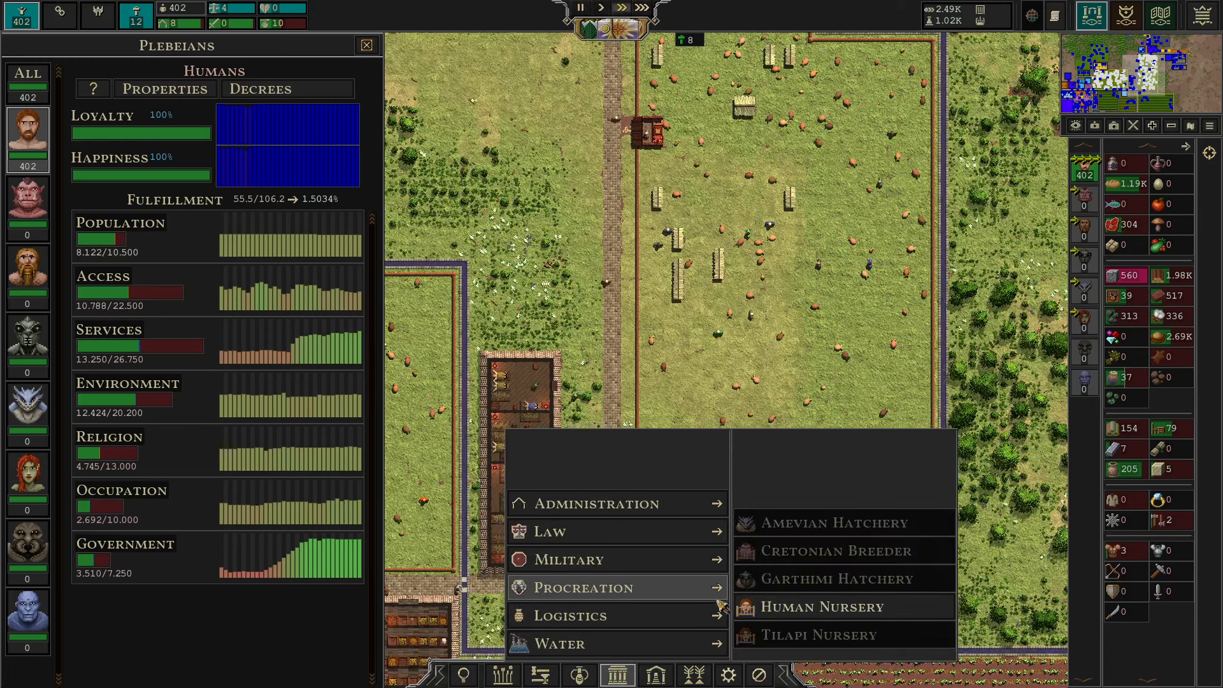
mouse_move(819, 606)
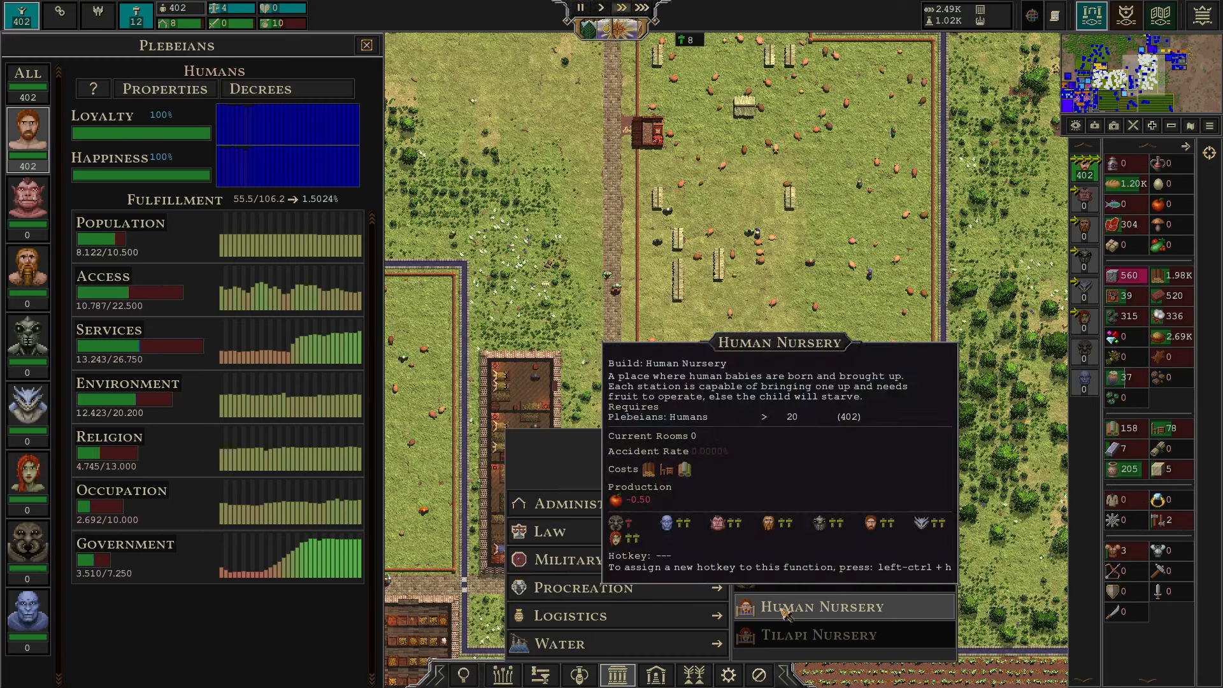
mouse_move(819, 635)
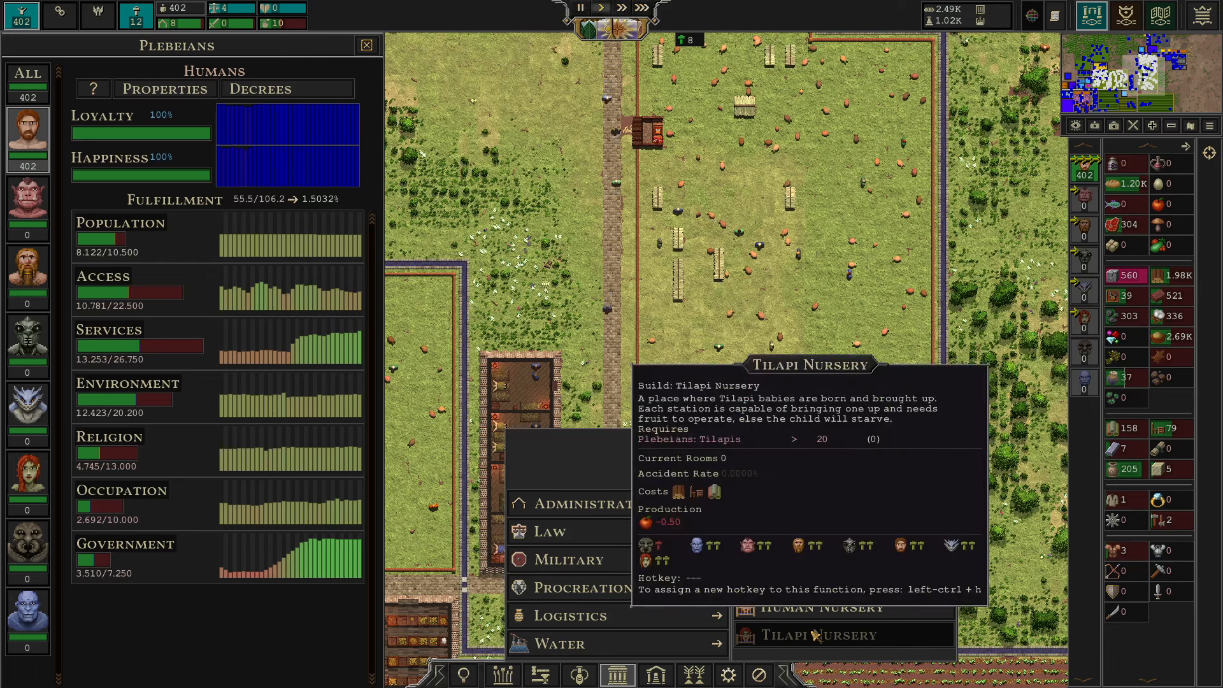
mouse_move(827, 524)
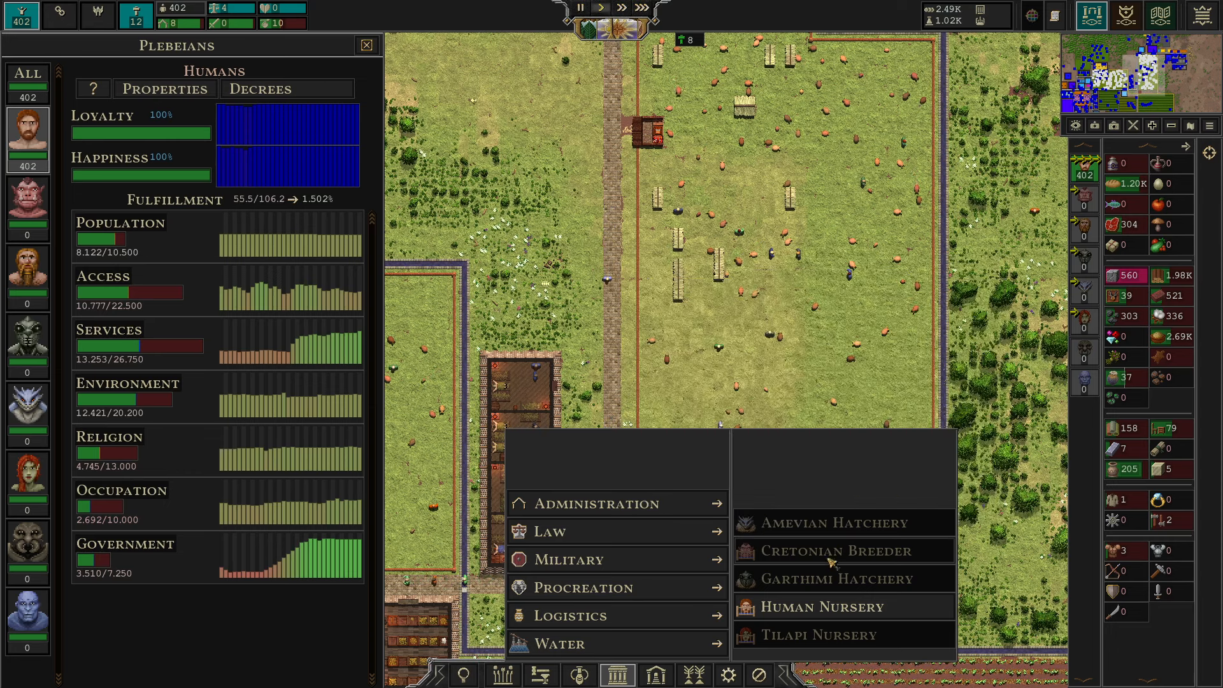
mouse_move(834, 579)
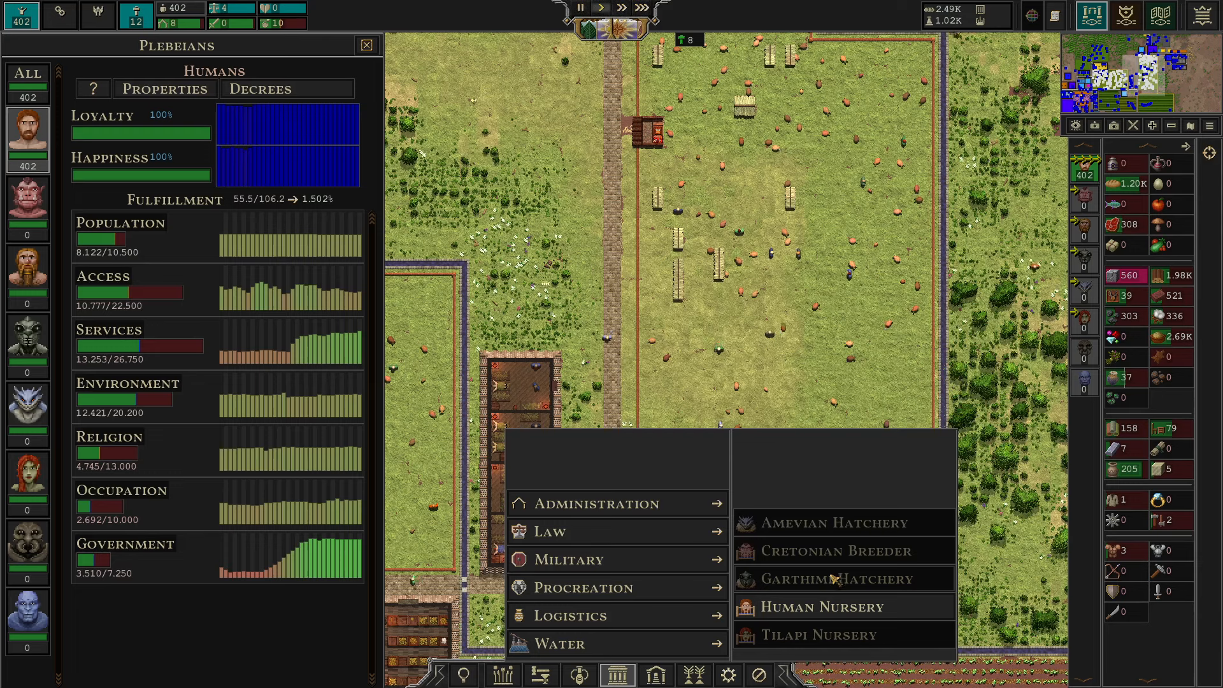
mouse_move(819, 607)
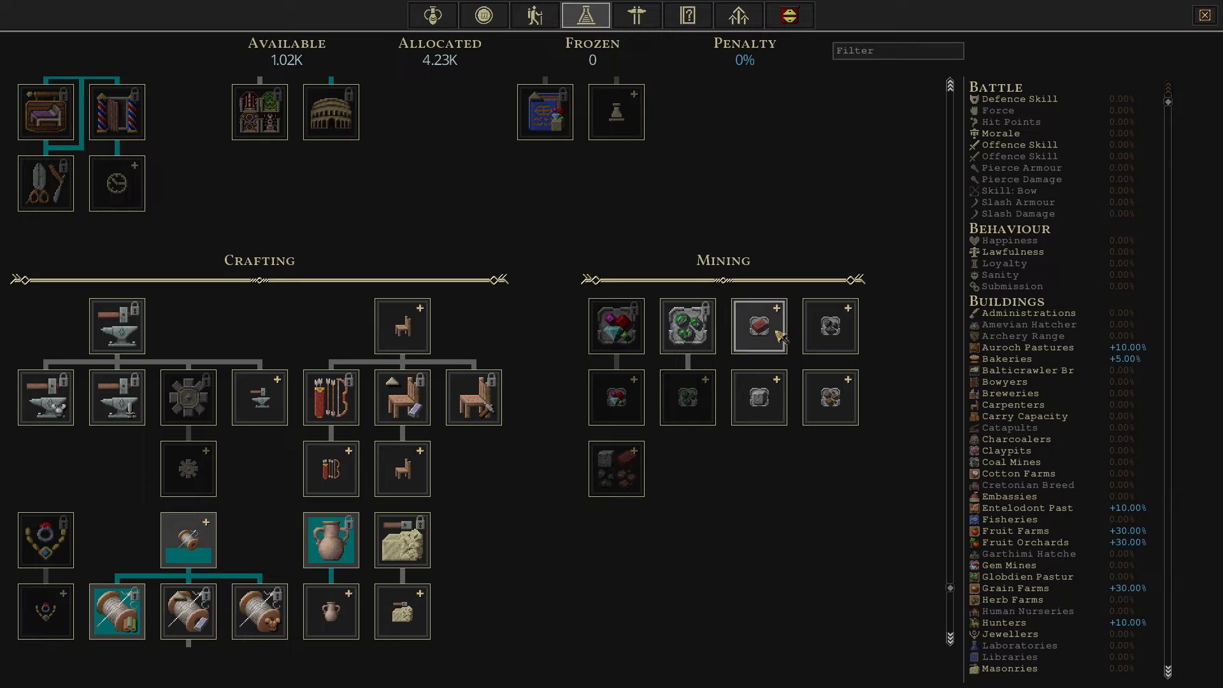
mouse_move(757, 325)
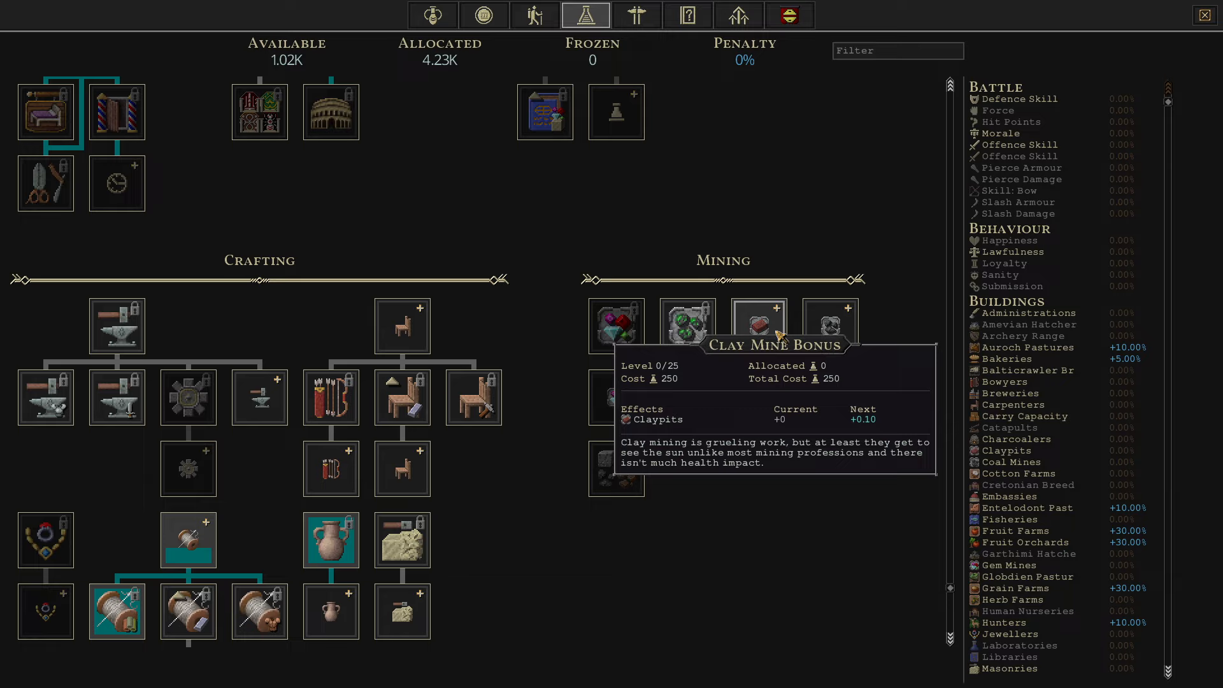
mouse_move(718, 606)
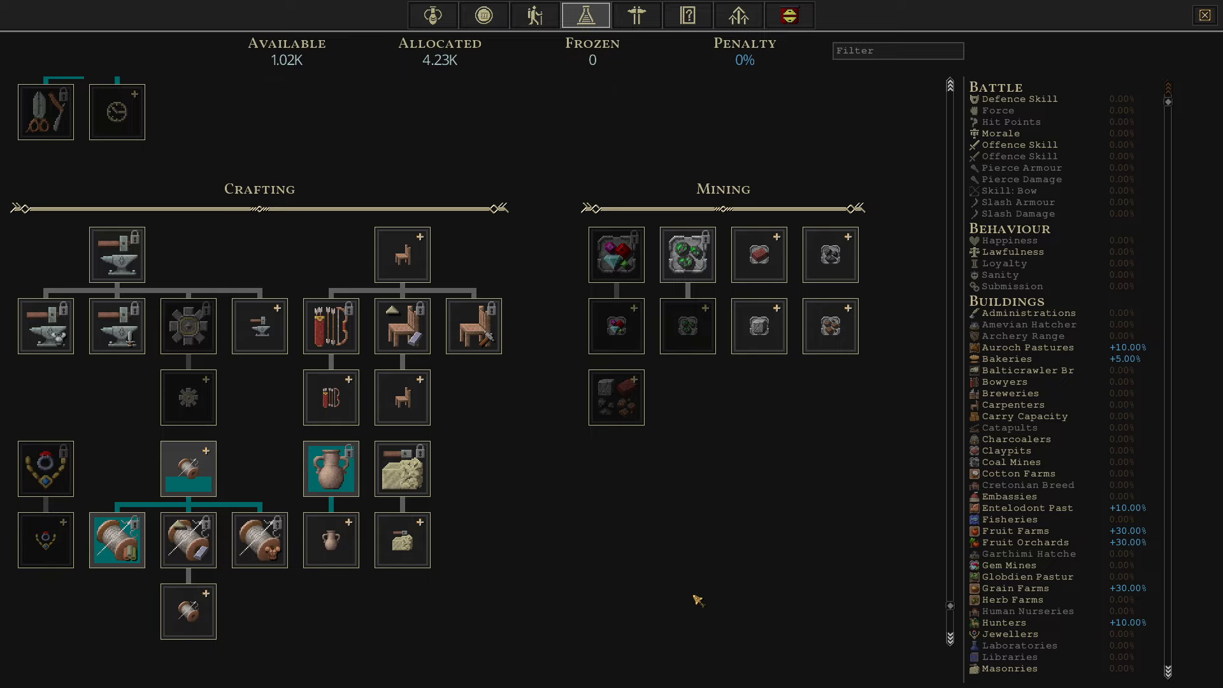
mouse_move(634, 571)
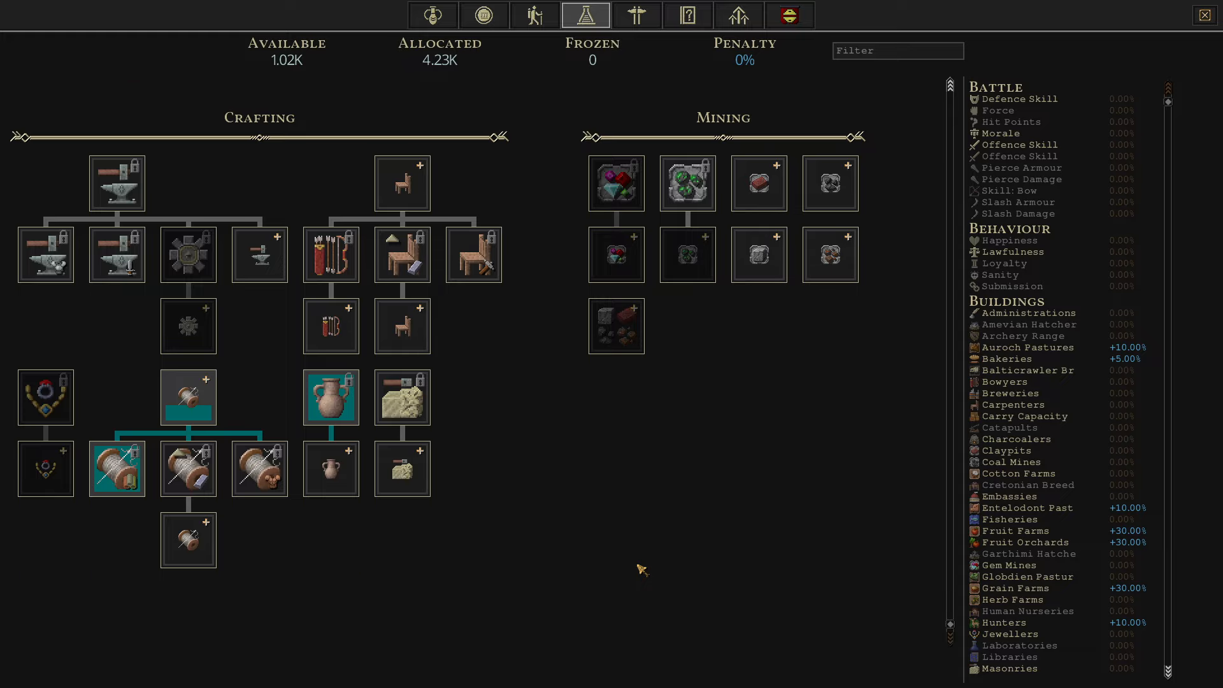
mouse_move(598, 570)
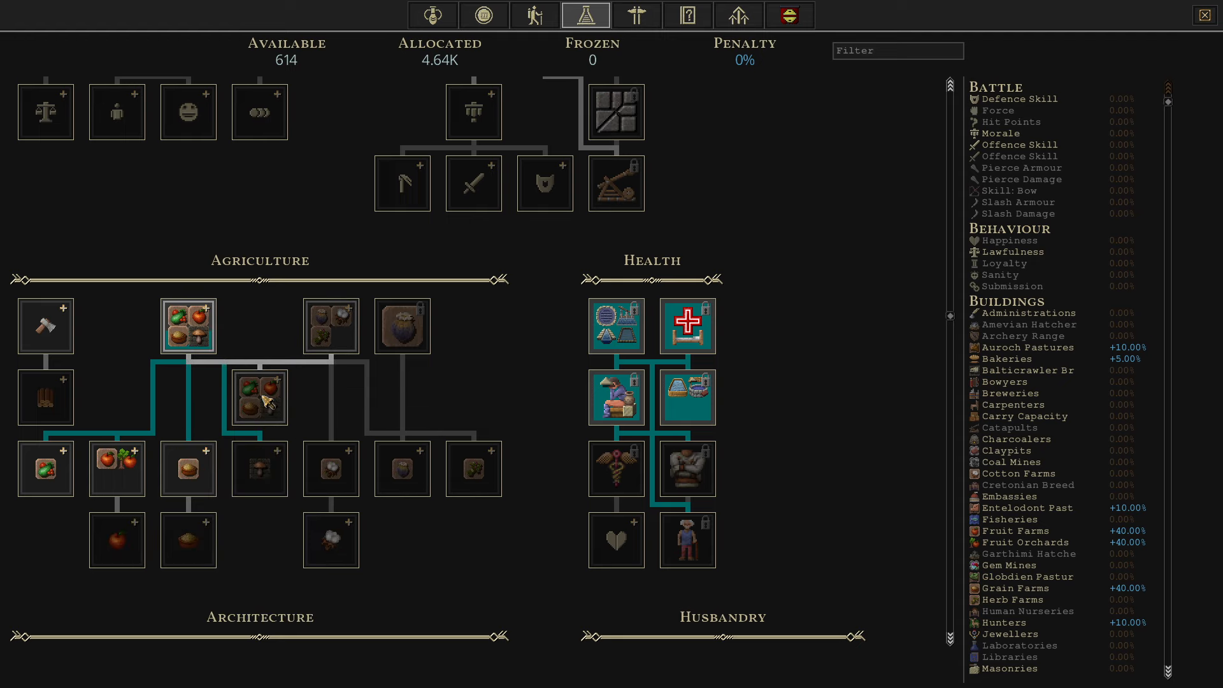
mouse_move(259, 397)
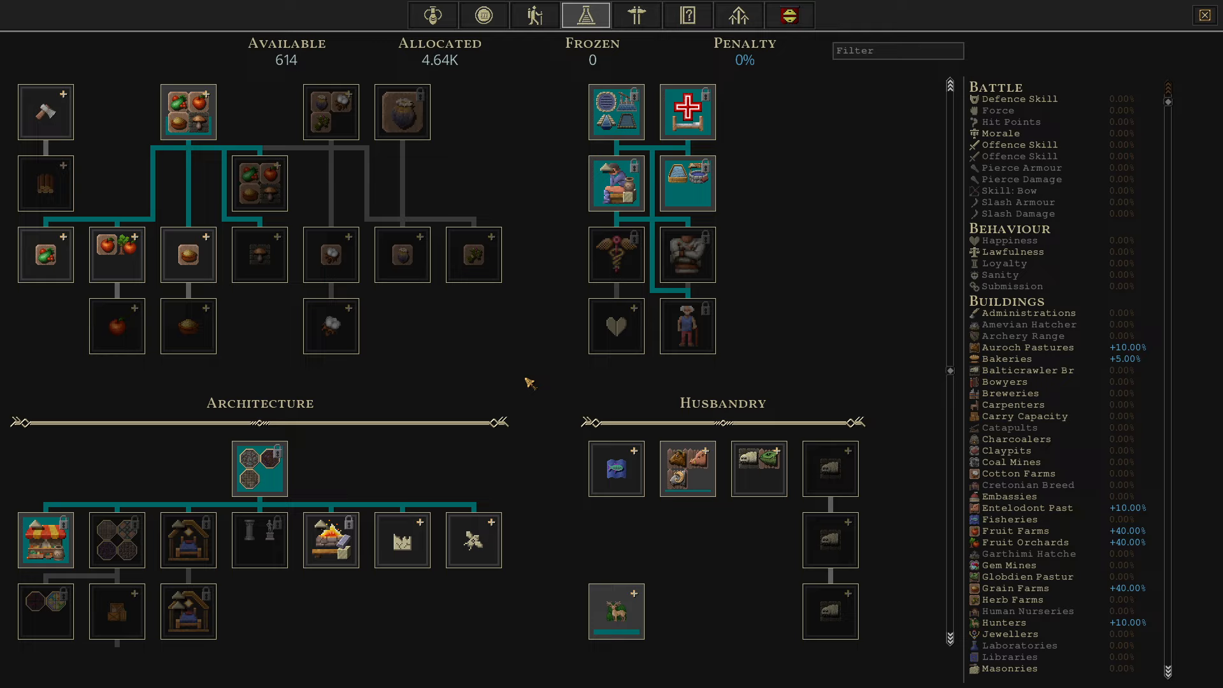
mouse_move(300, 70)
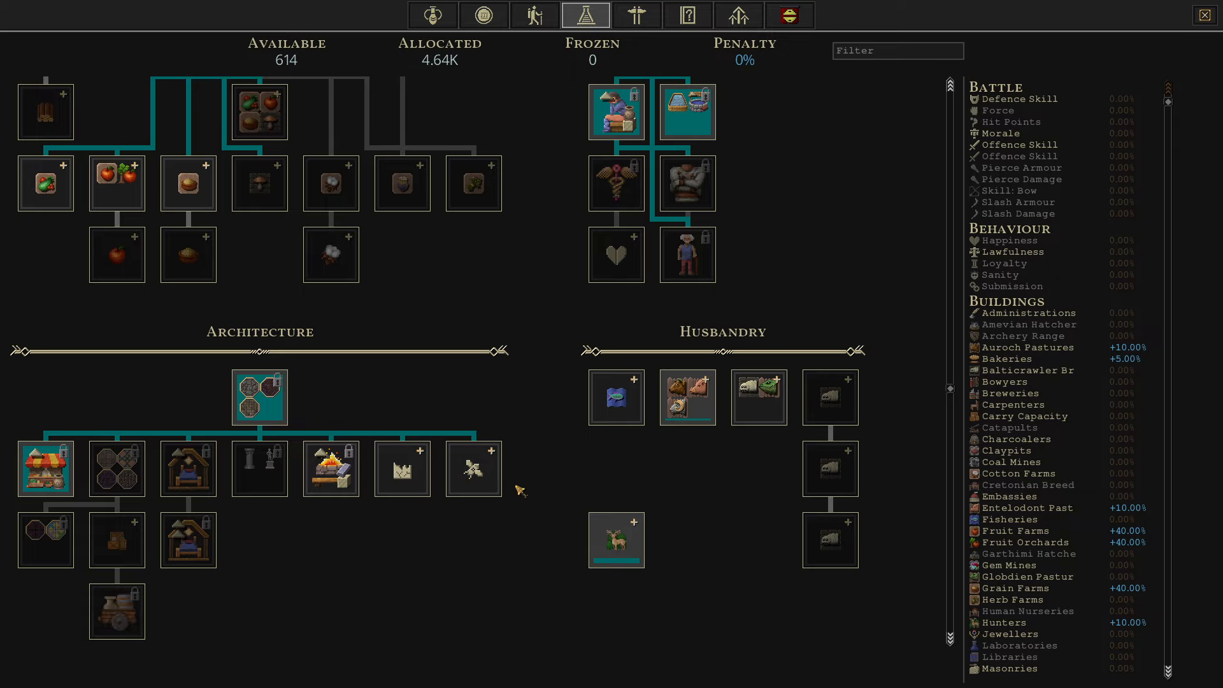
mouse_move(686, 397)
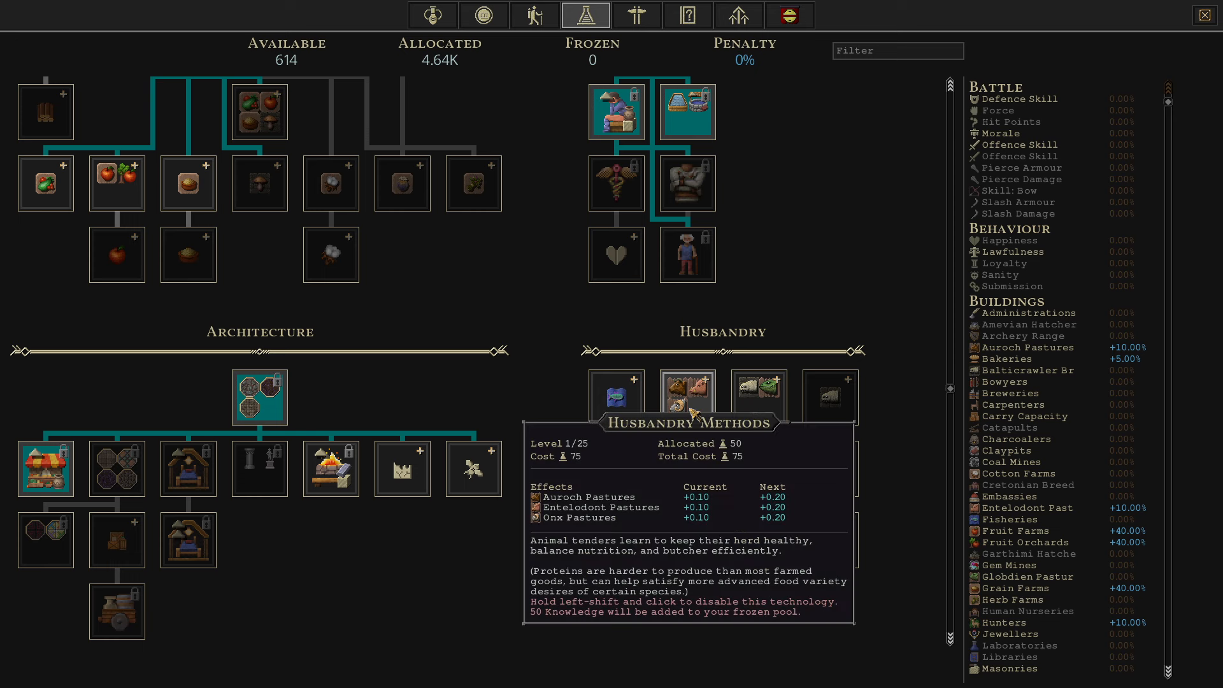
- Buy Husbandry Methods levels 2 and 3, raising Auroch and Entelodont pasture bonuses to +30%
left_click(687, 396)
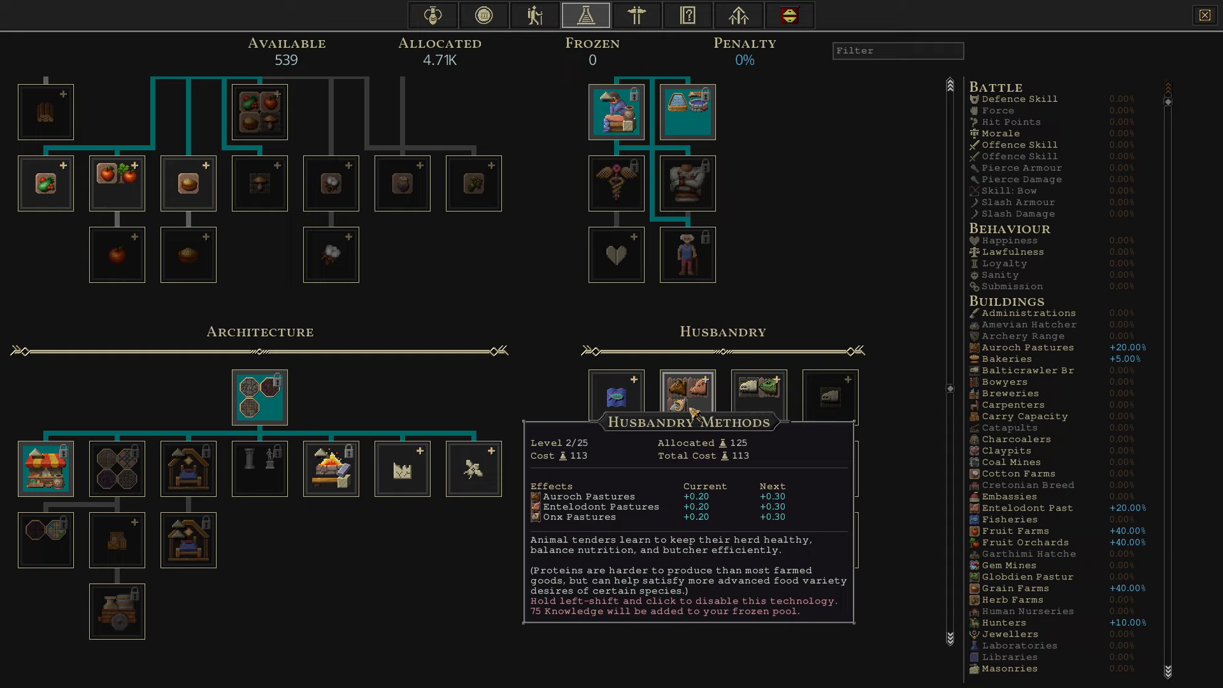
left_click(687, 395)
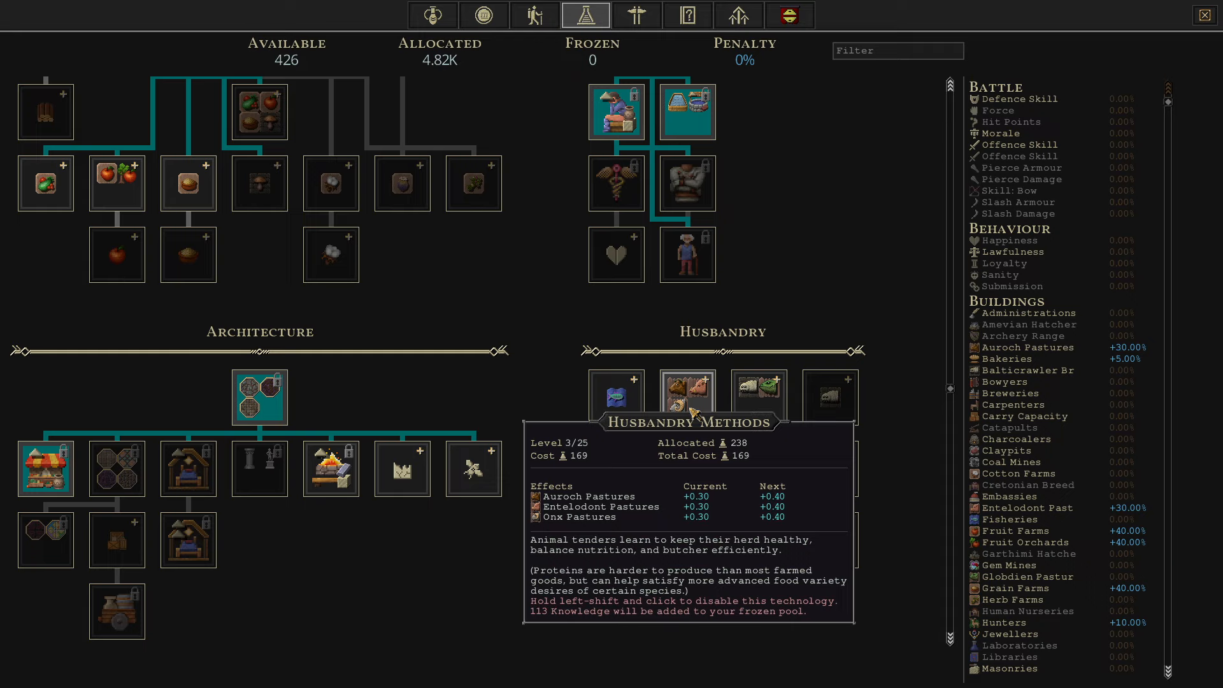
left_click(687, 397)
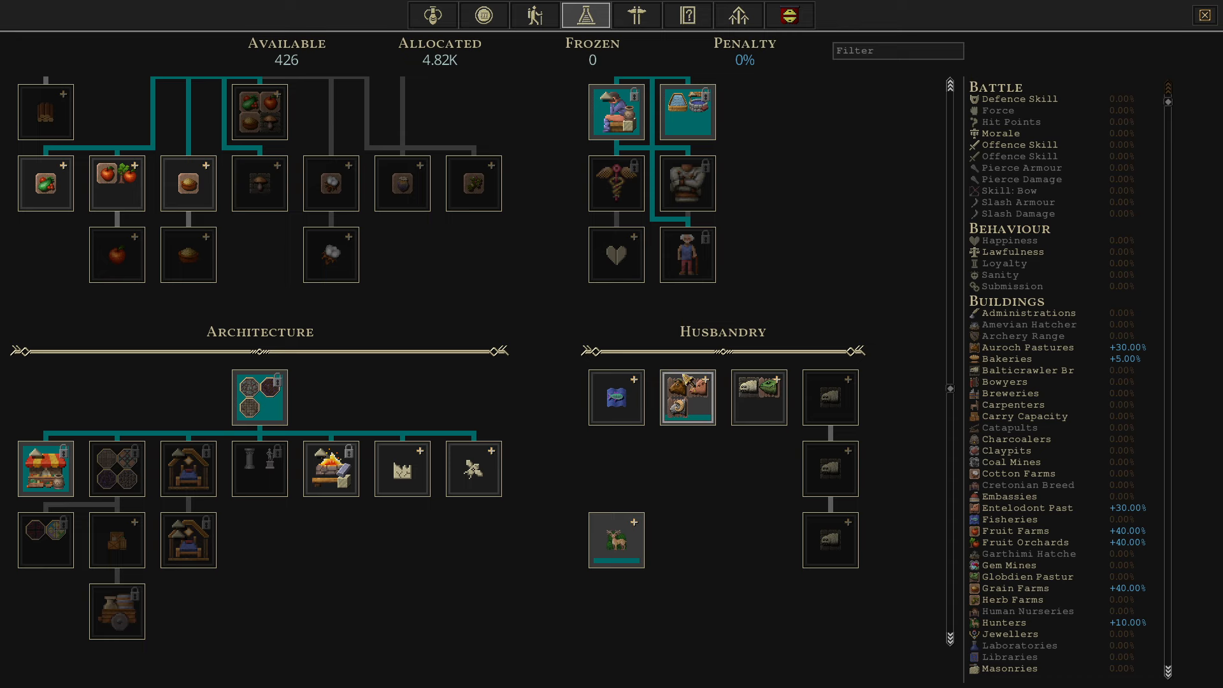
- Check the three laboratories' knowledge output, then start a Stone Wall job near the eastern buildings
scroll("down", 3)
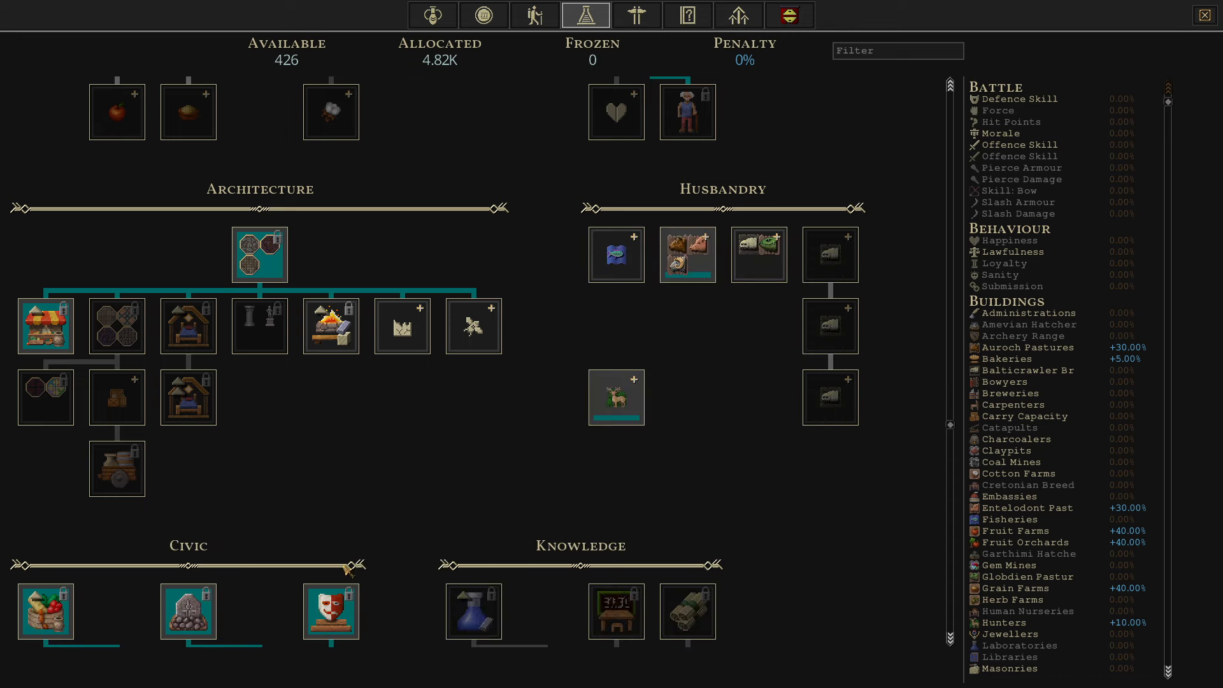
mouse_move(331, 325)
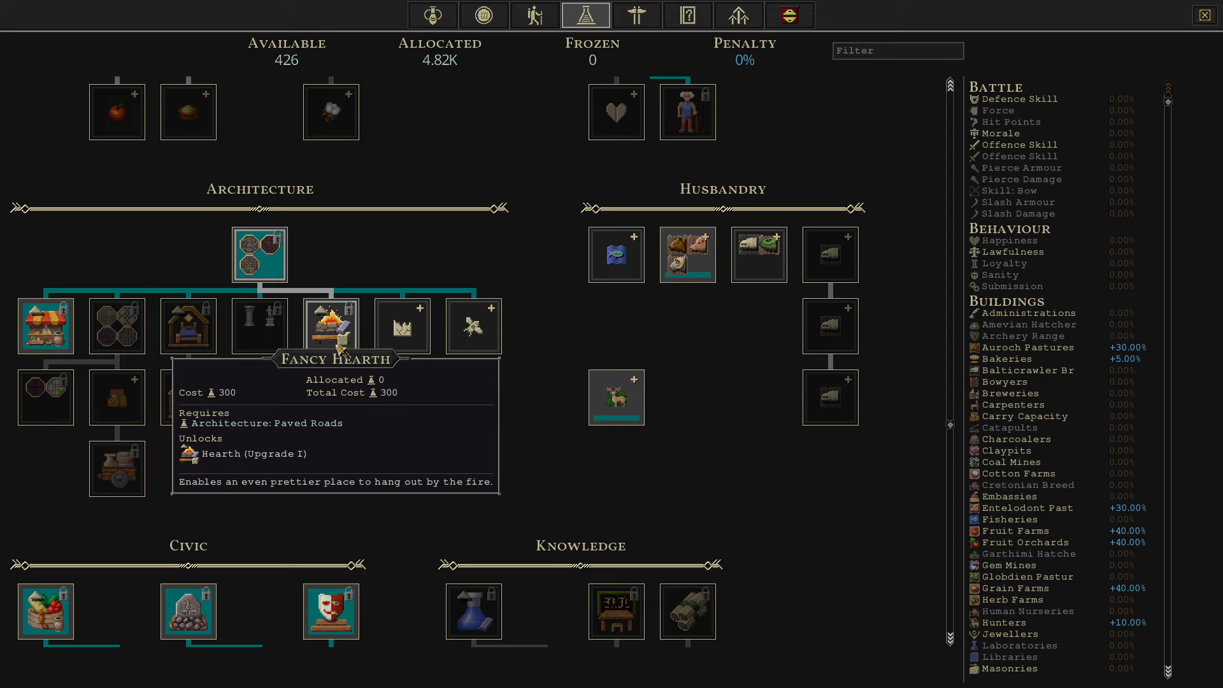
left_click(330, 326)
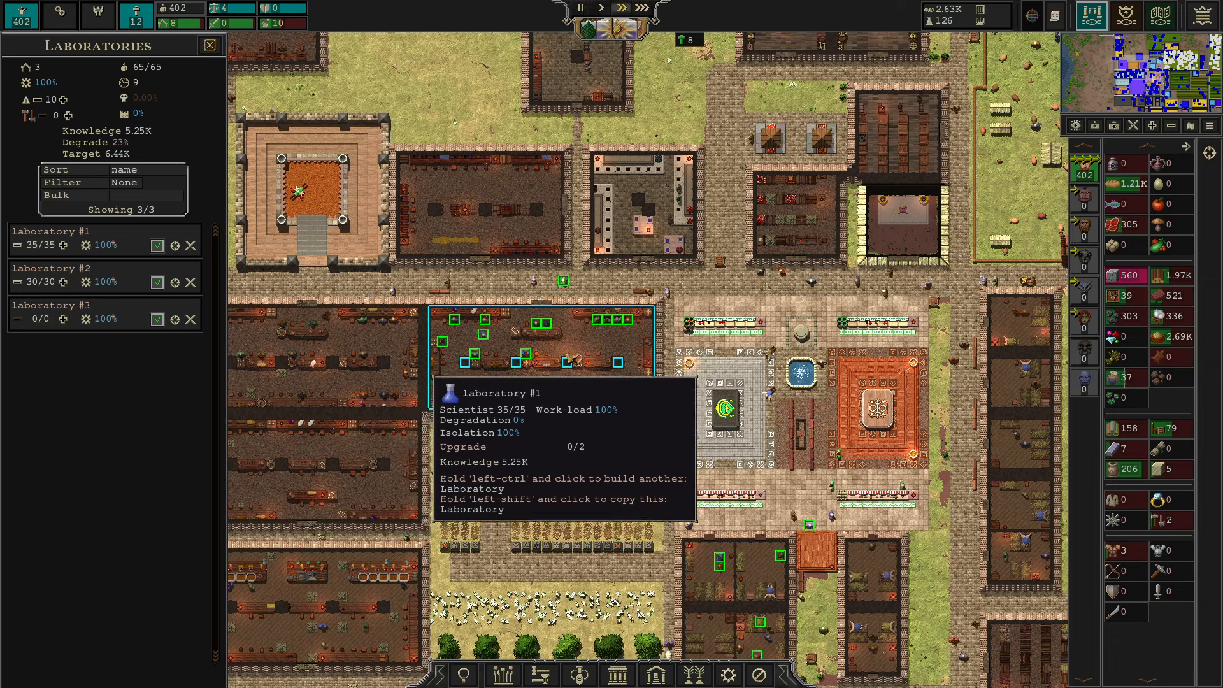
left_click(208, 46)
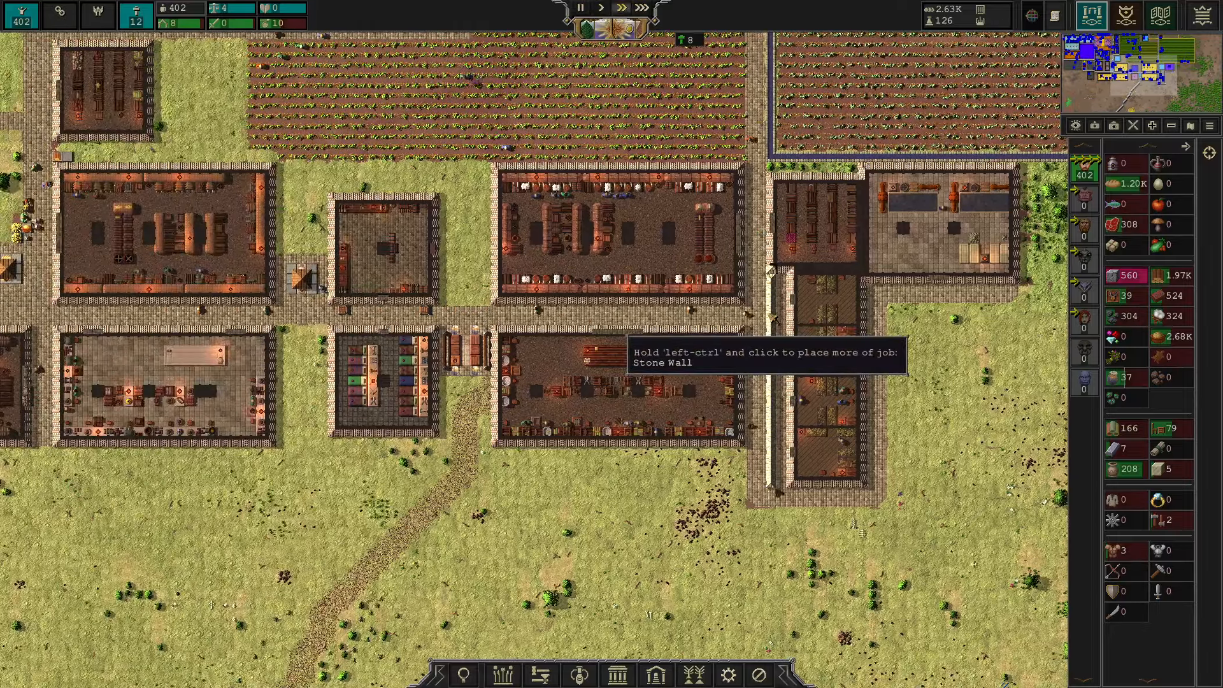
left_click(540, 674)
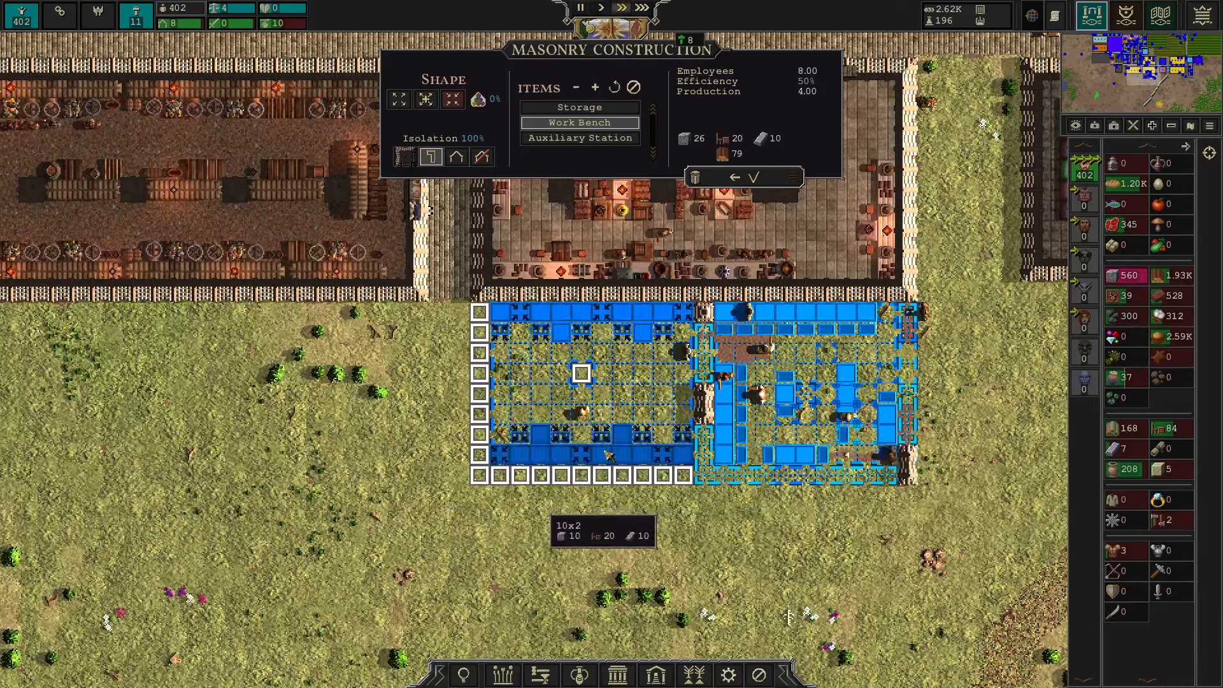
- Place a row of work benches inside the masonry workshop floor
left_click(580, 138)
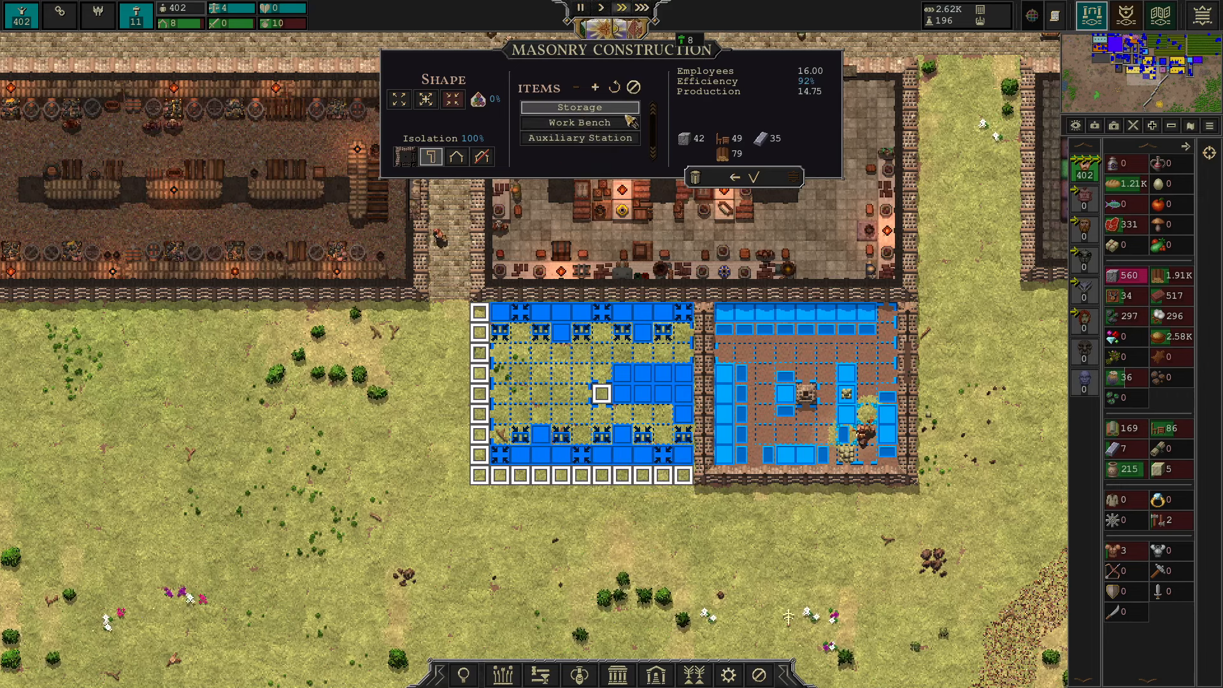
mouse_move(601, 394)
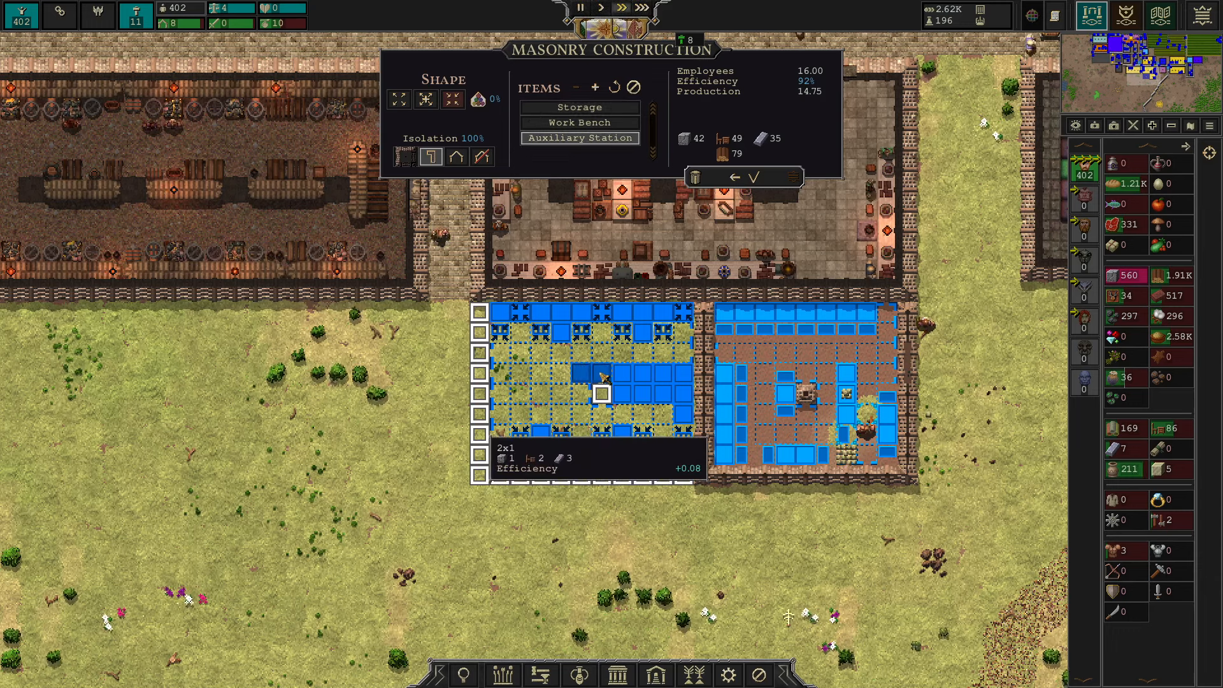
- Place an auxiliary station in the masonry's empty tiles, bringing efficiency to 92% with 16 employees
left_click(579, 107)
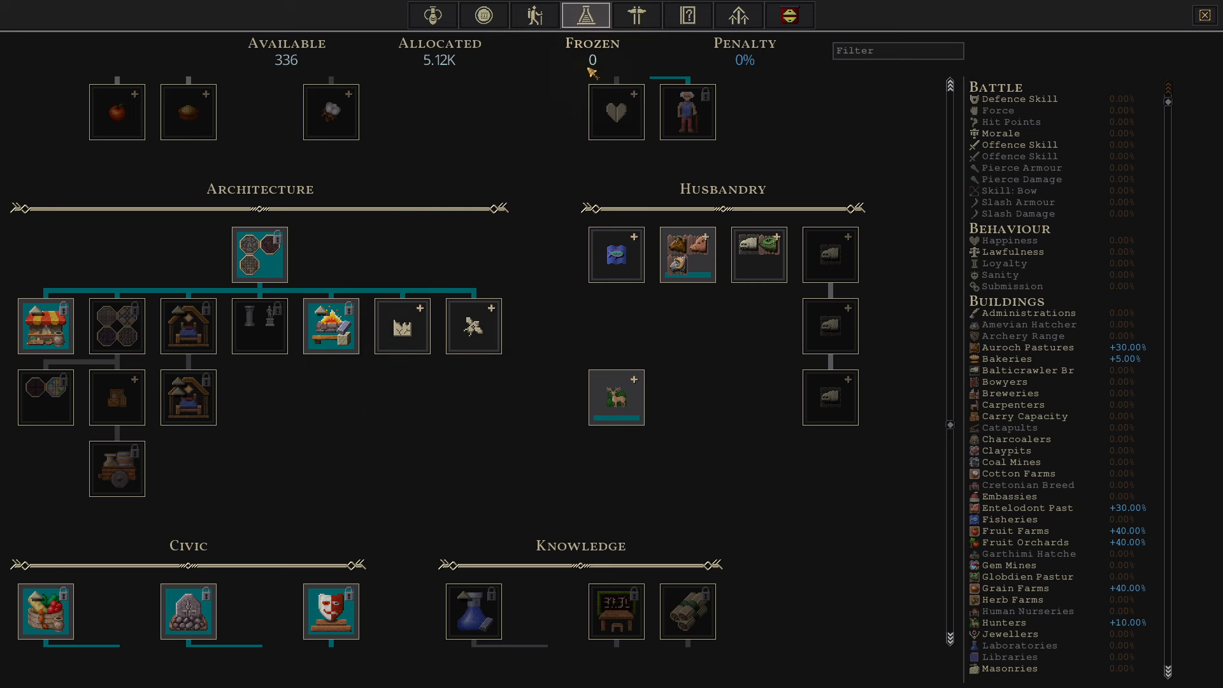
- Bring up diplomacy with the Domain of Darfin from the kingdoms panel
left_click(637, 15)
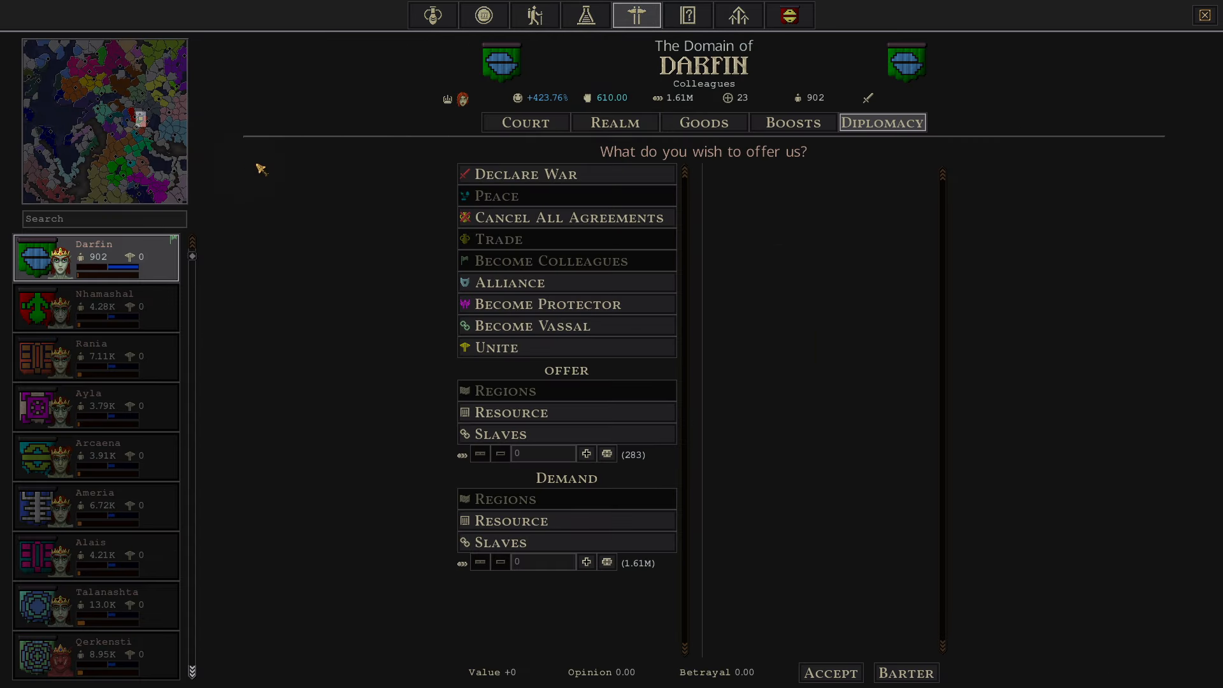
- Start a new trade deal with Darfin demanding 50 of a resource
left_click(511, 520)
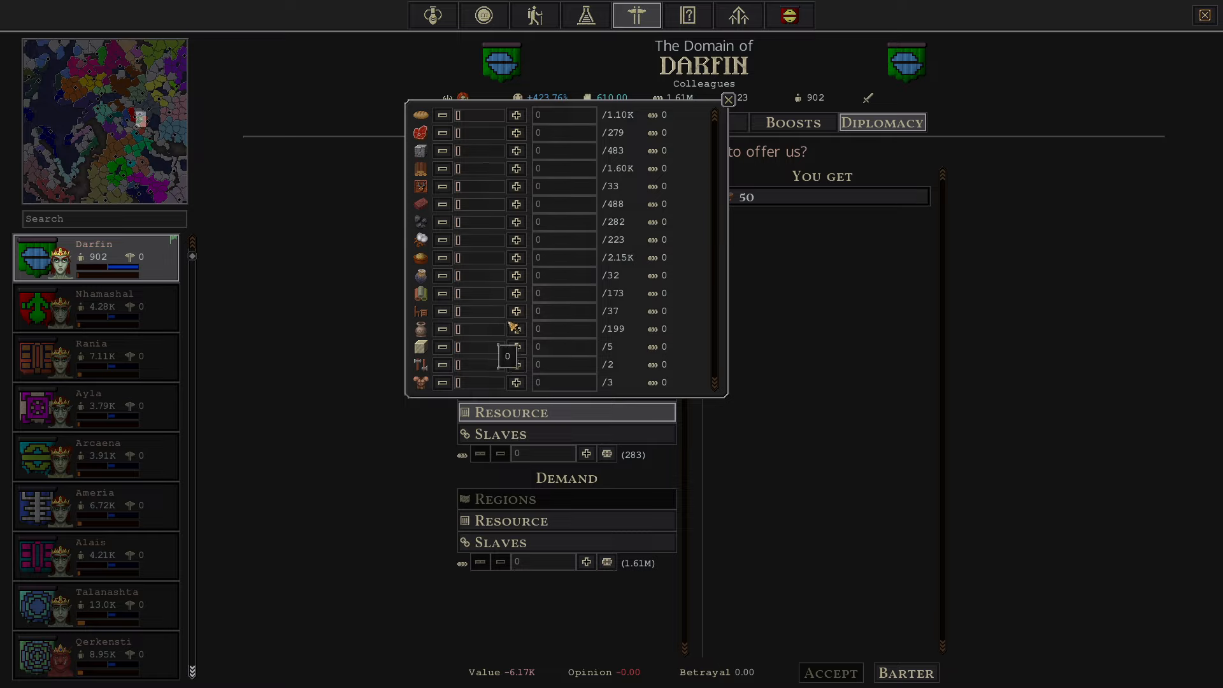
- Offer Darfin 300 pottery and 91 of a second good for the 50 resource, then confirm the deal
left_click(516, 329)
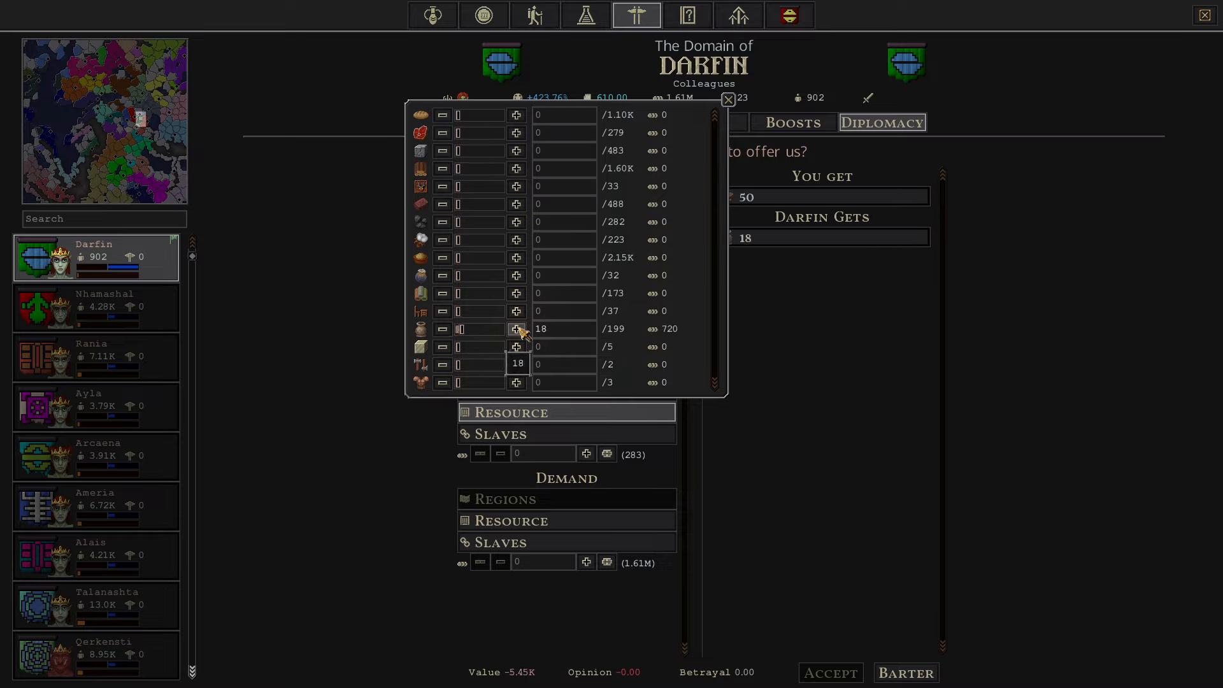
left_click(516, 329)
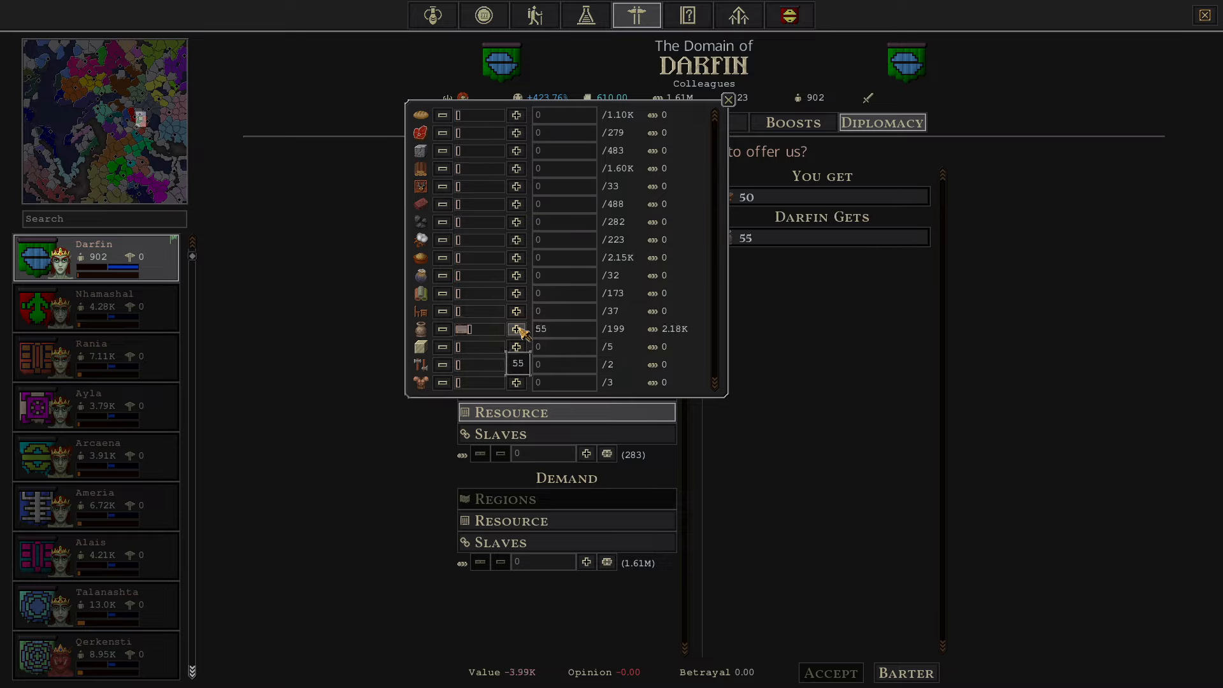
left_click(516, 328)
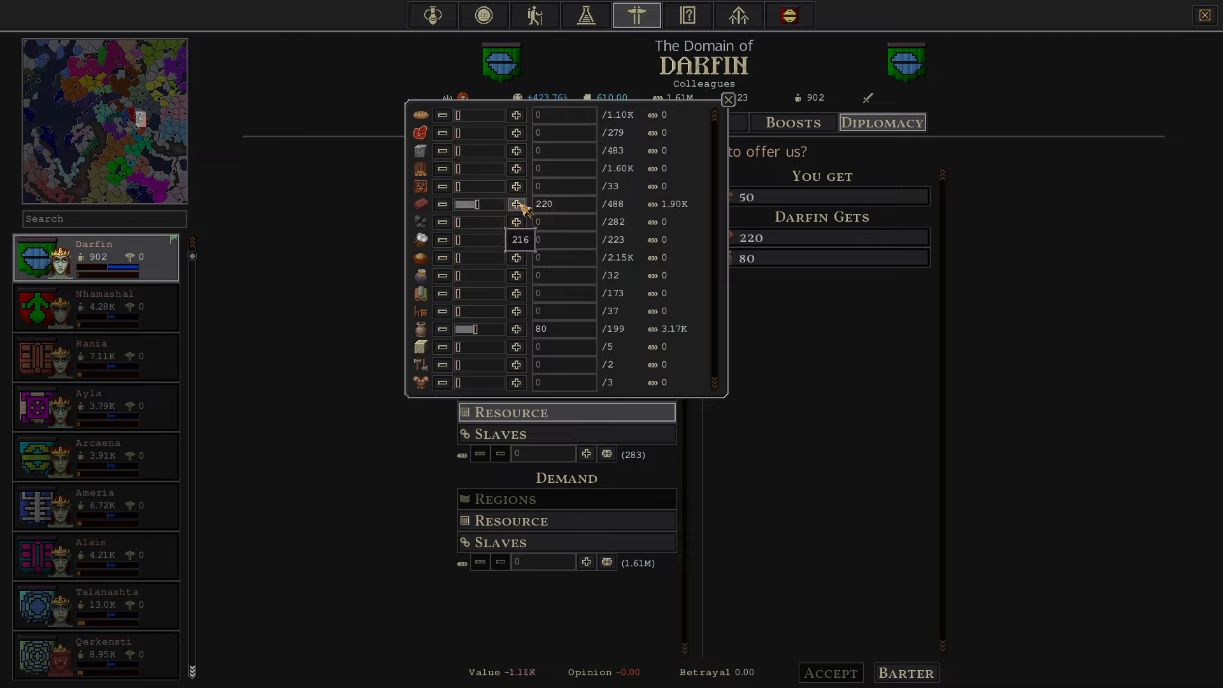
left_click(516, 204)
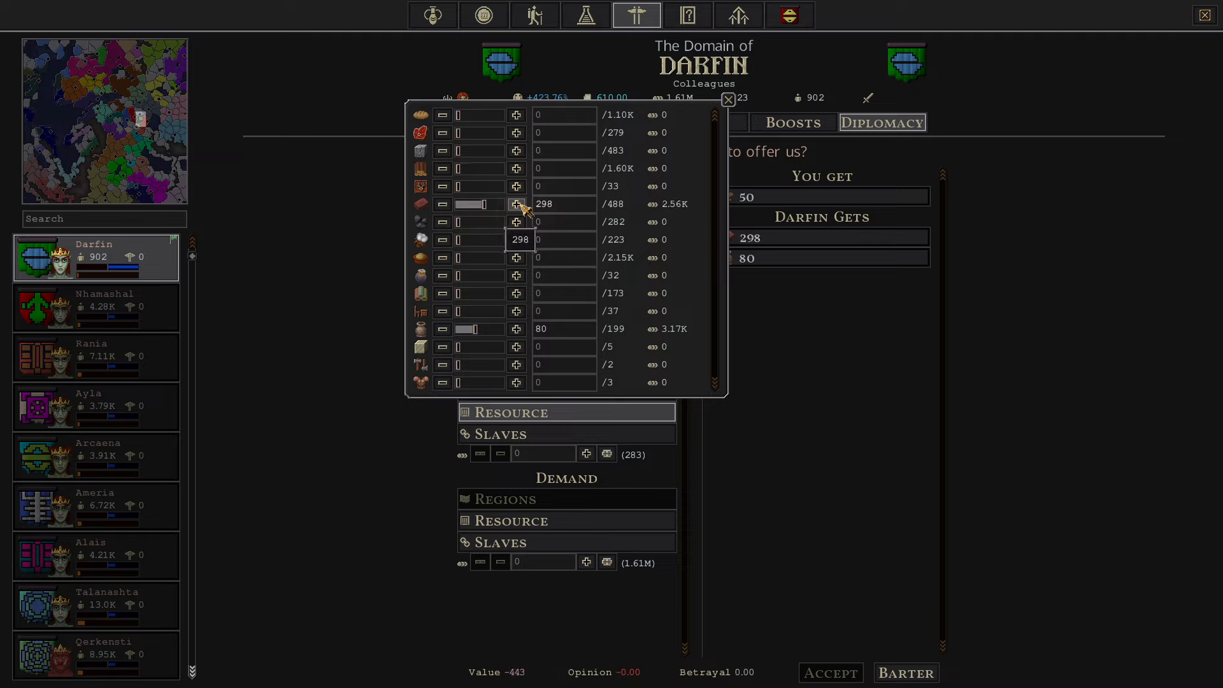
left_click(516, 329)
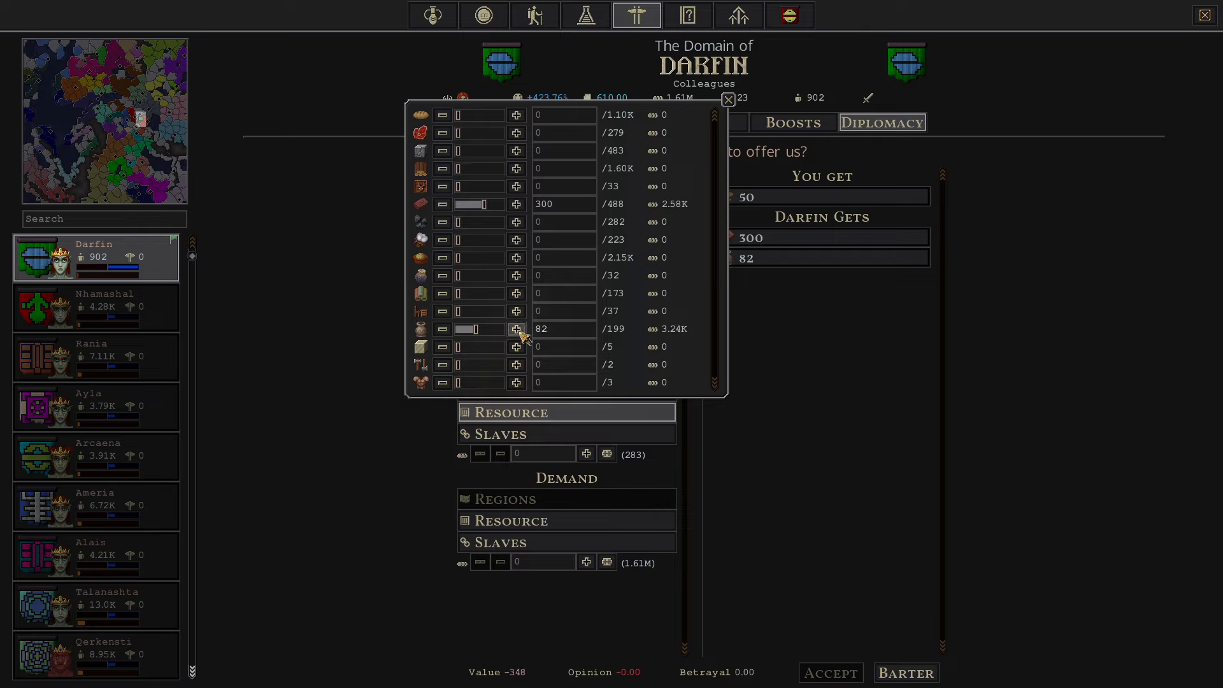
left_click(517, 329)
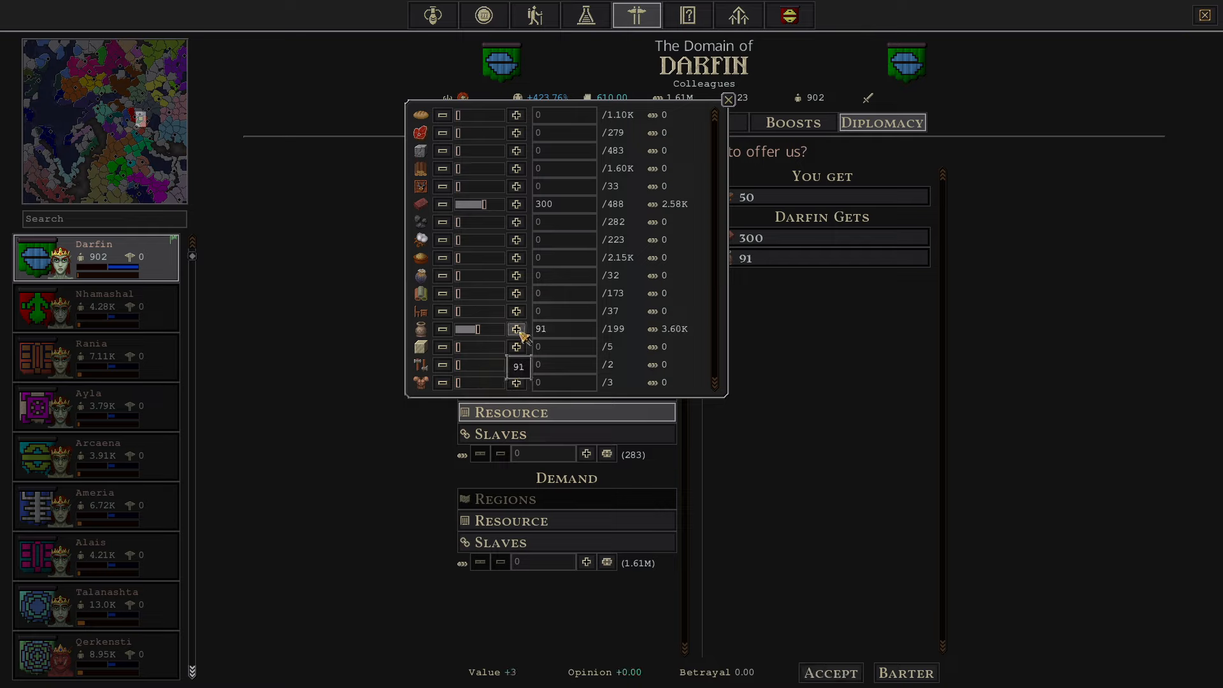
left_click(728, 99)
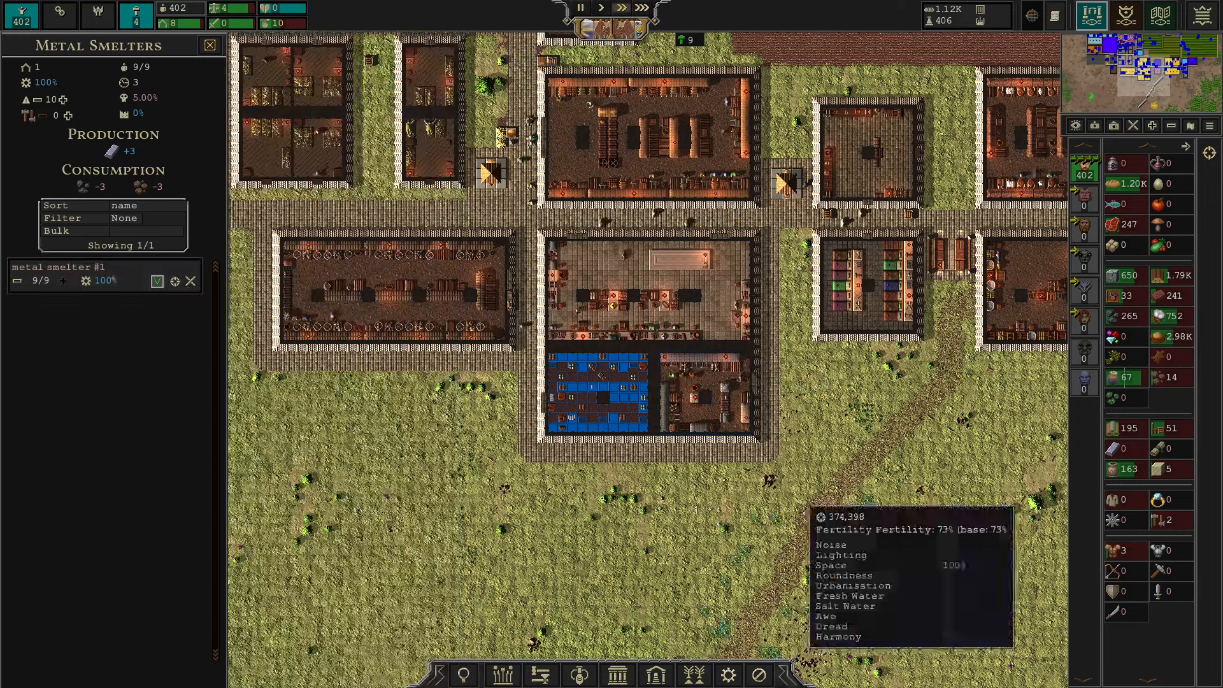
- Close the metal smelter overview after confirming its nine workers
left_click(702, 390)
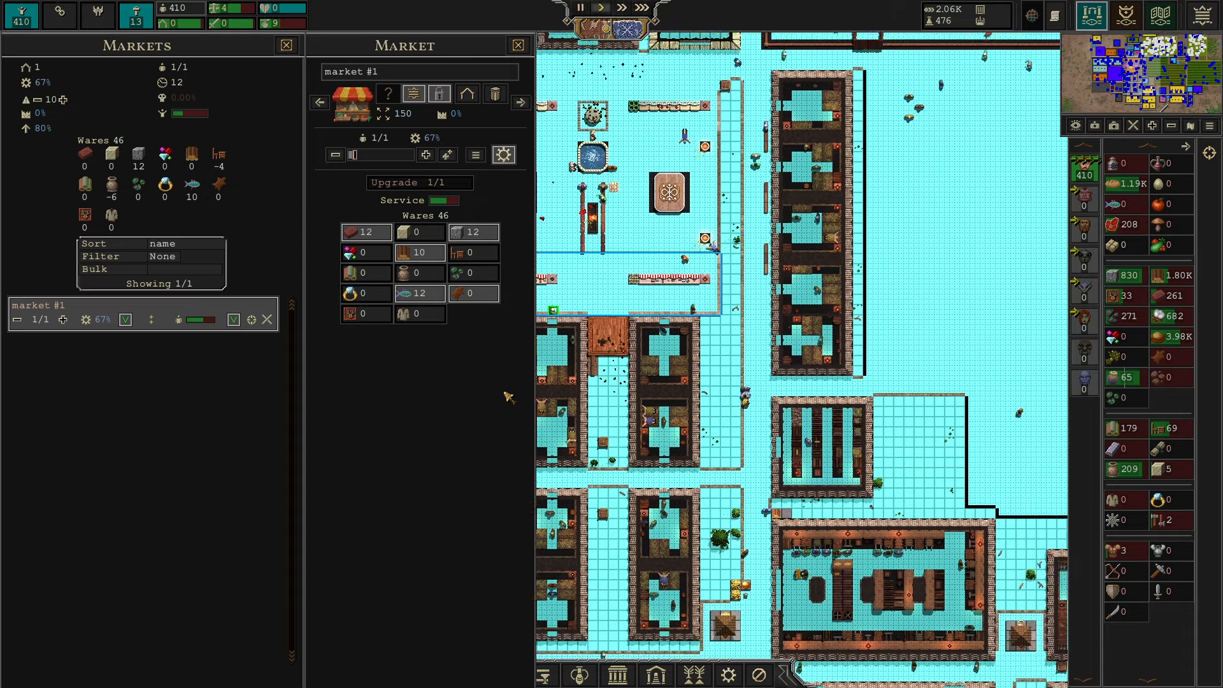
- Close market #1's details, leaving the markets overview over the farmland
left_click(624, 389)
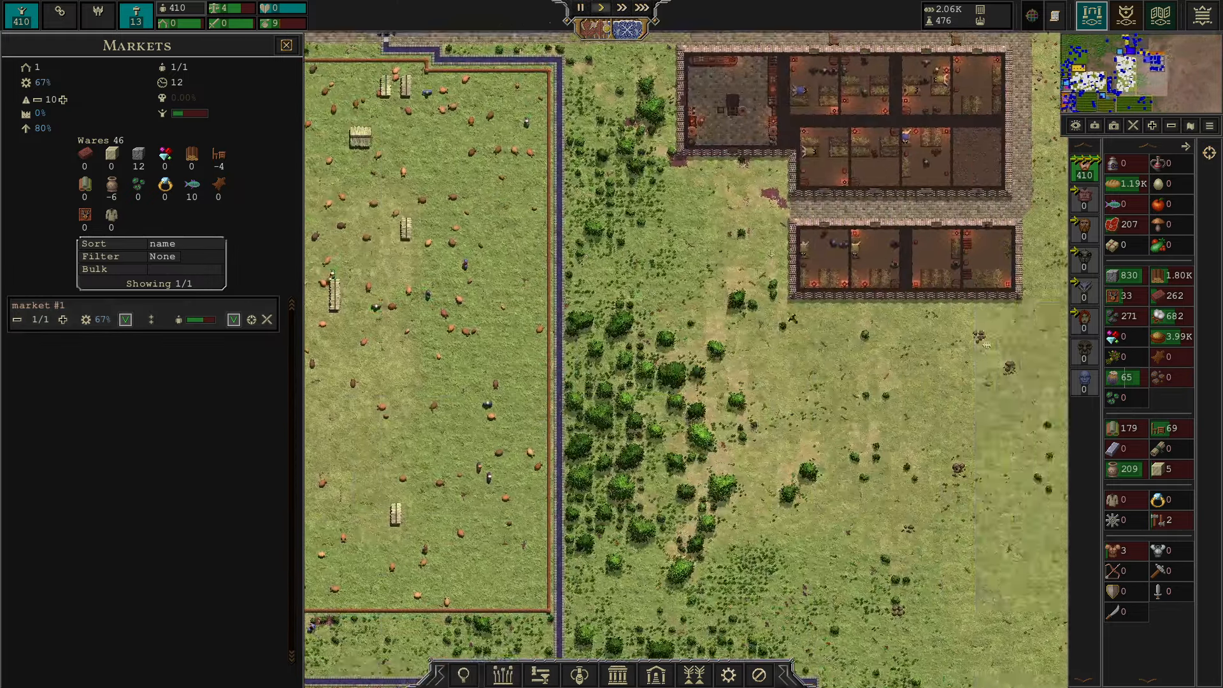
scroll("down", 3)
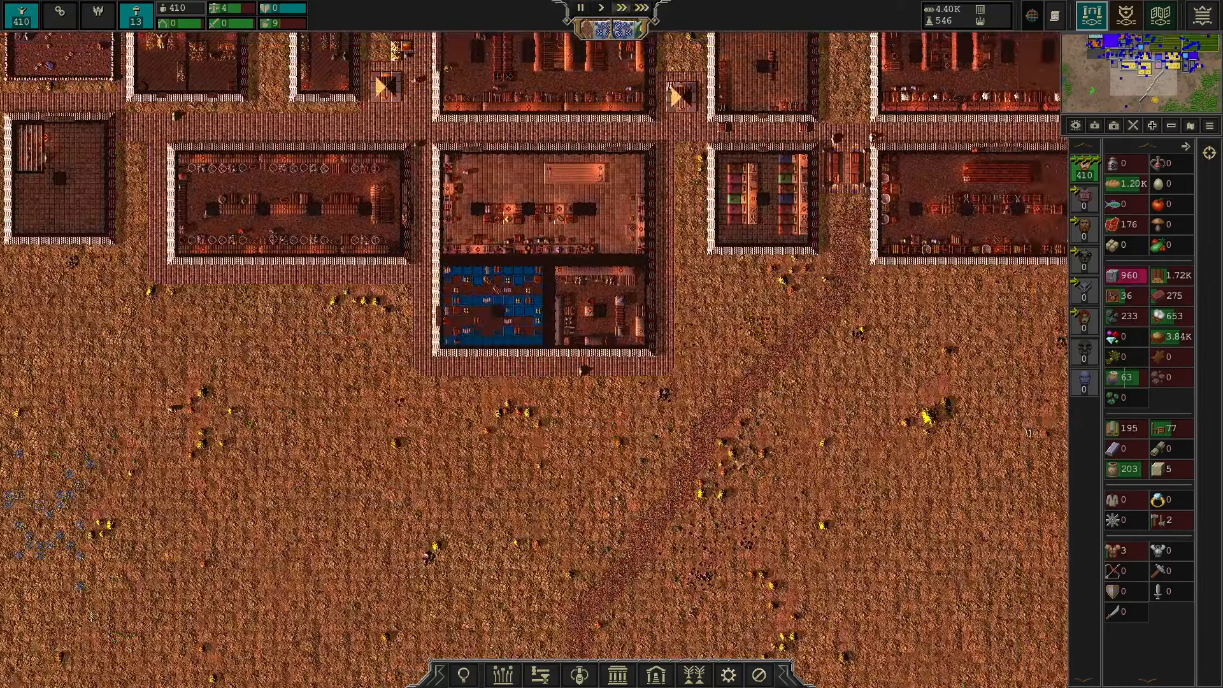
- Close the markets overview to return to the workshop district map
left_click(683, 390)
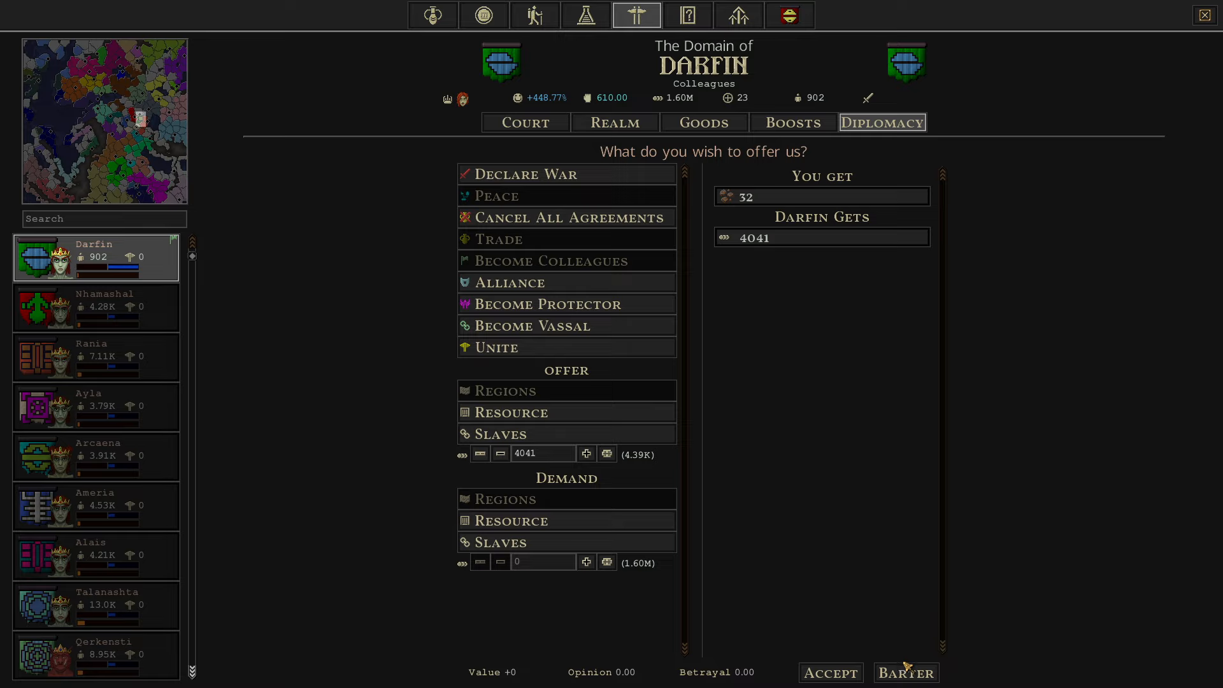
mouse_move(613, 529)
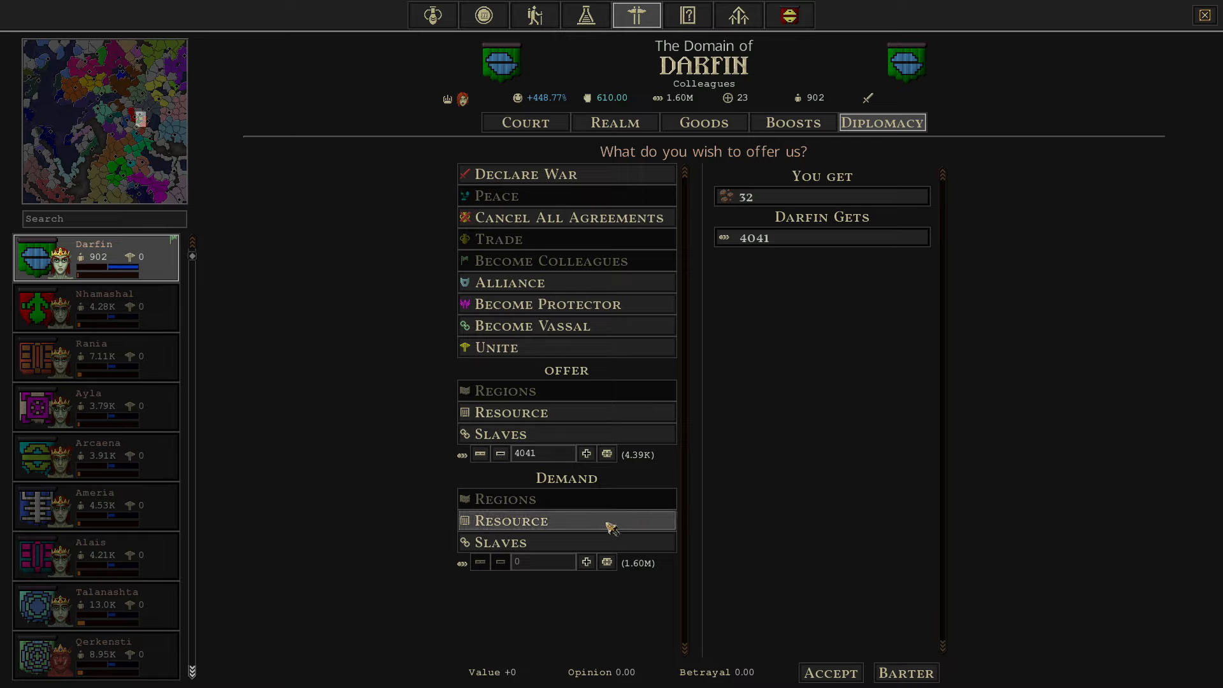
- Confirm the Darfin barter offering 4041 currency for 32 of the resource
left_click(543, 454)
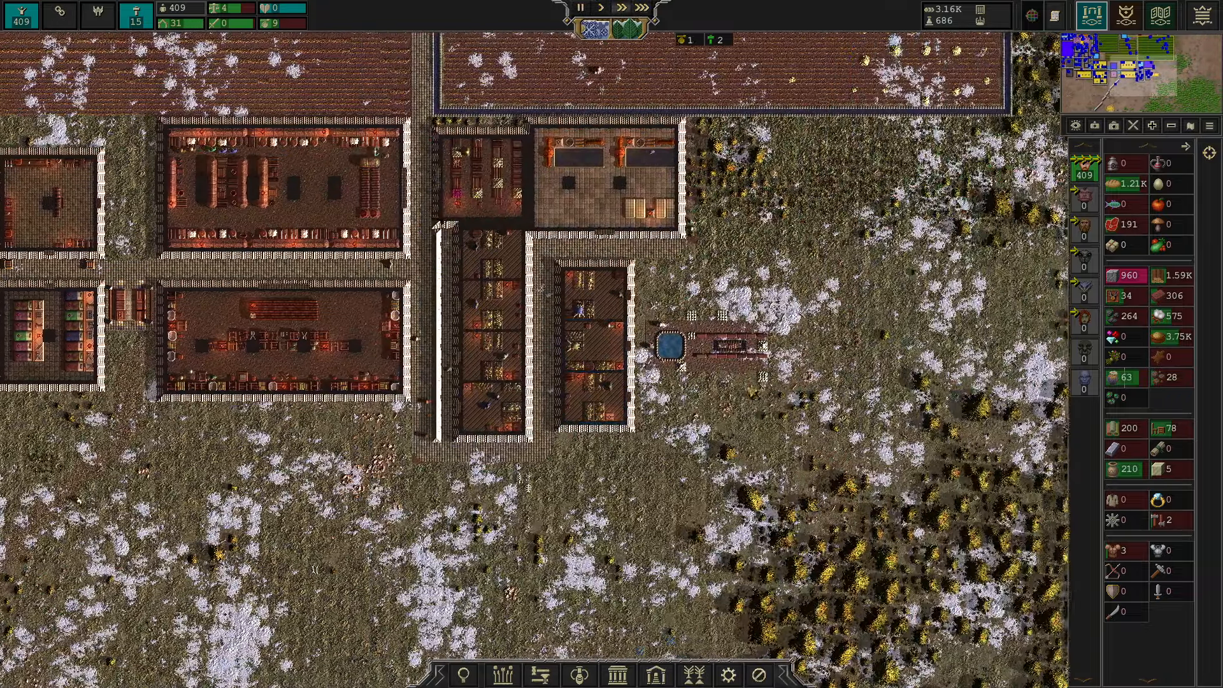
- Close the Domain of Darfin window and return to the city view
left_click(729, 441)
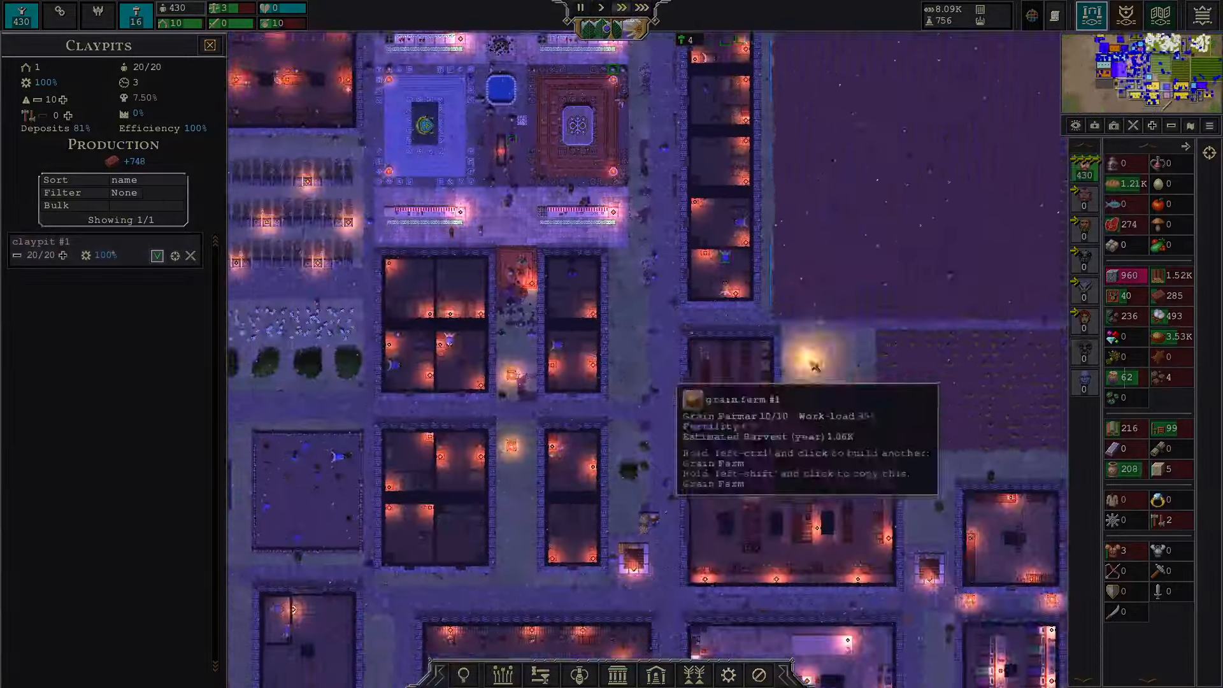
- Adjust the Darfin diplomacy deal to request 70 units of the resource
scroll("down", 3)
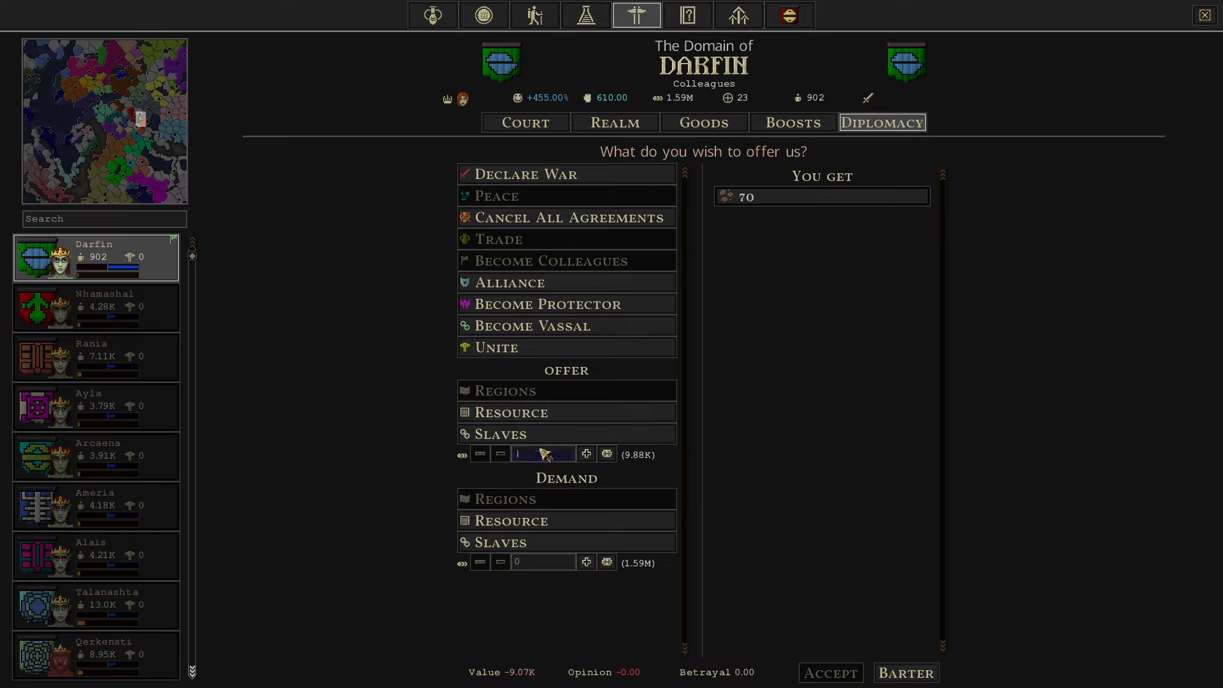
- Offer Darfin 9073 currency for the 70 units of the resource
type("9073")
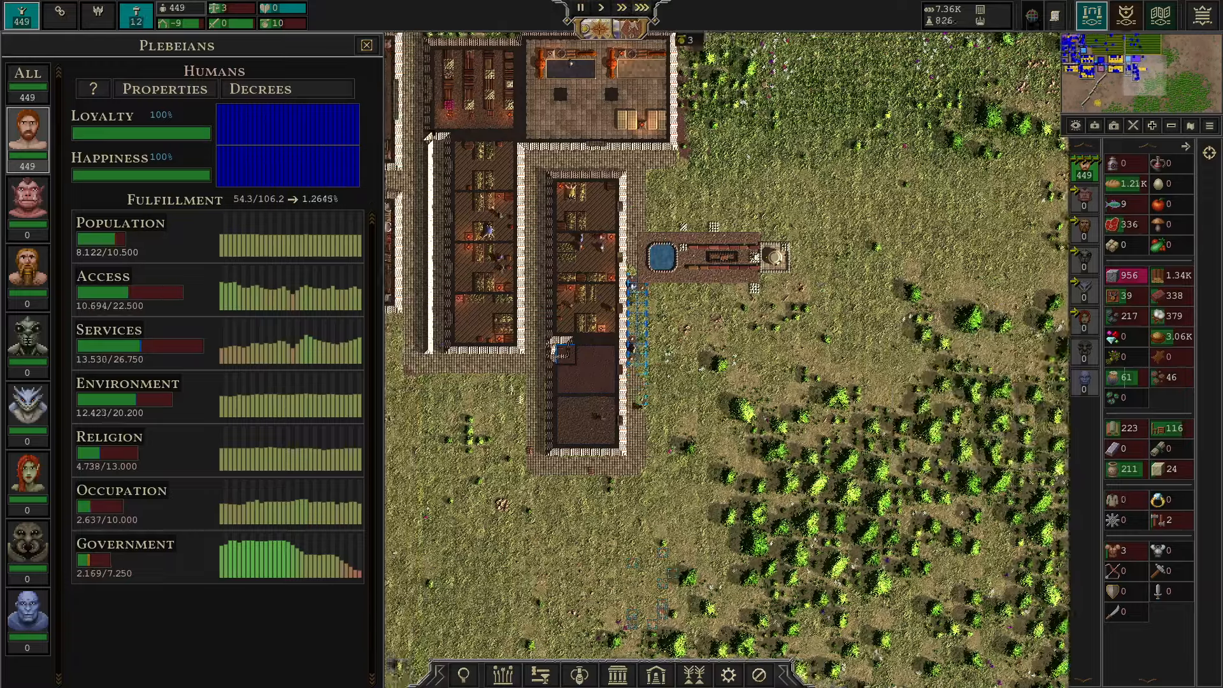
- Close the Humans plebeians fulfillment overview of 449 residents
left_click(366, 45)
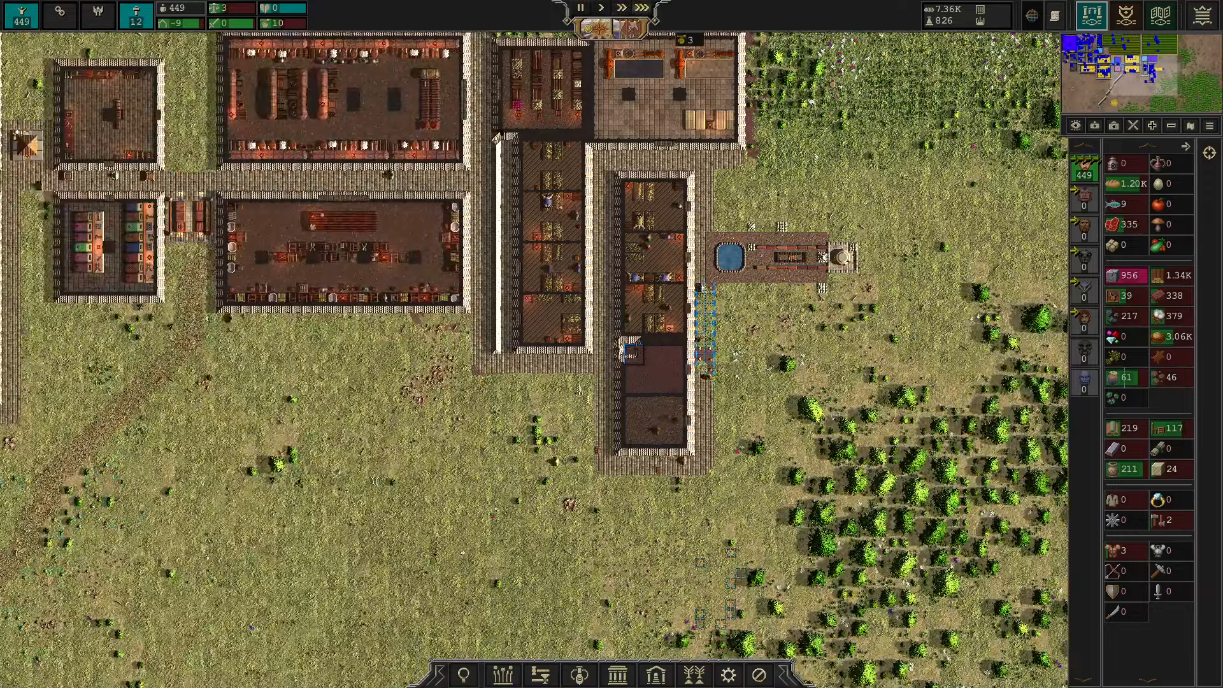